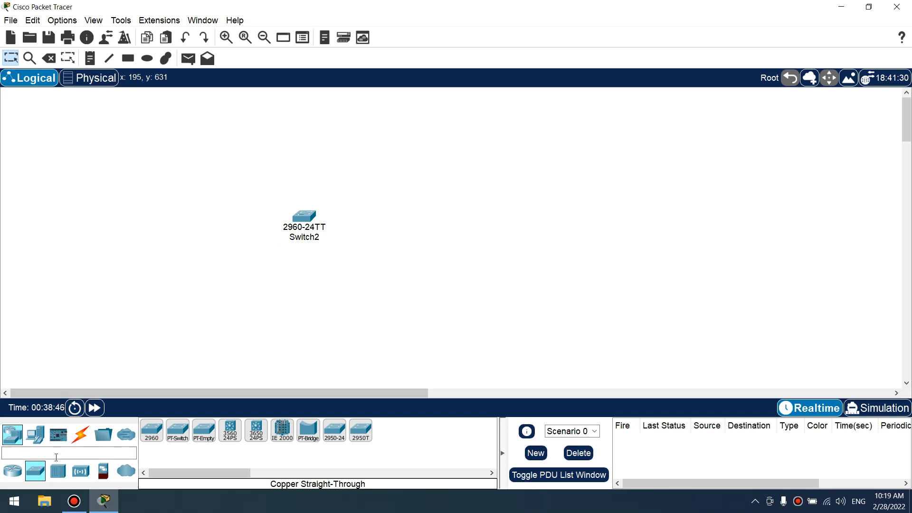
# Step: Add Hub1 beside Switch2 and cable it to Switch2's FastEthernet0/1
pyautogui.moveTo(303, 215); pyautogui.dragTo(333, 192)
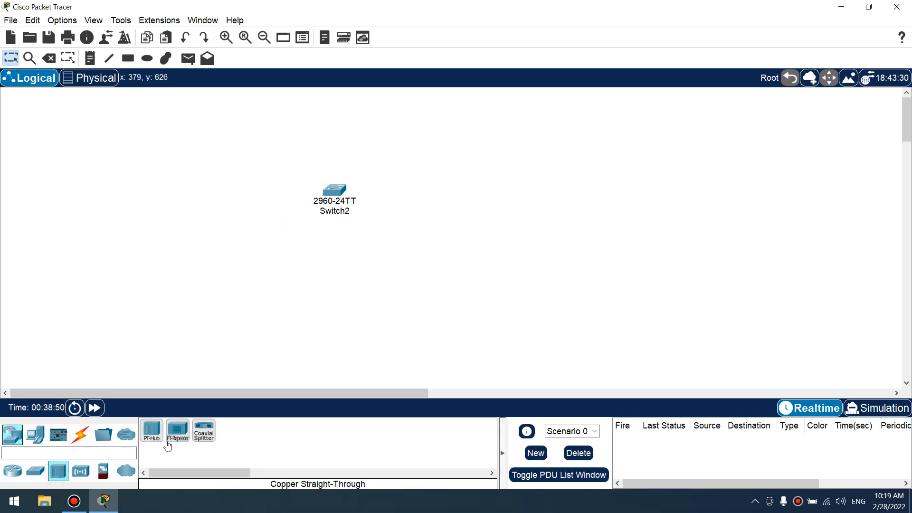
pyautogui.click(314, 273)
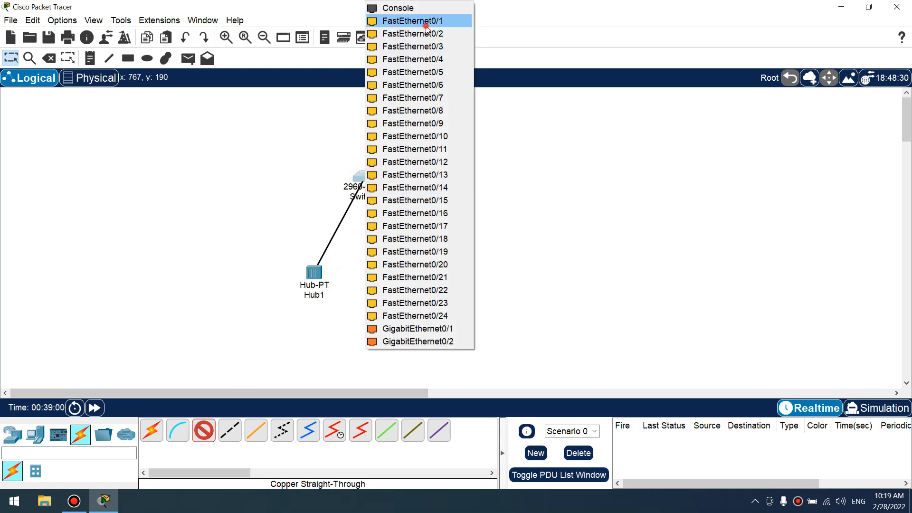
pyautogui.click(413, 21)
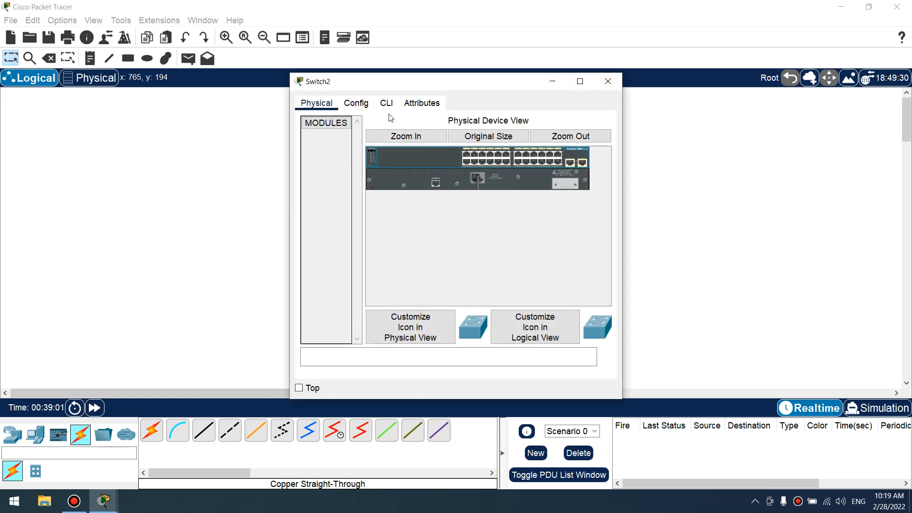
# Step: In Switch2's CLI, enable privileged mode and show port-security for Fa0/1 (disabled)
pyautogui.click(386, 103)
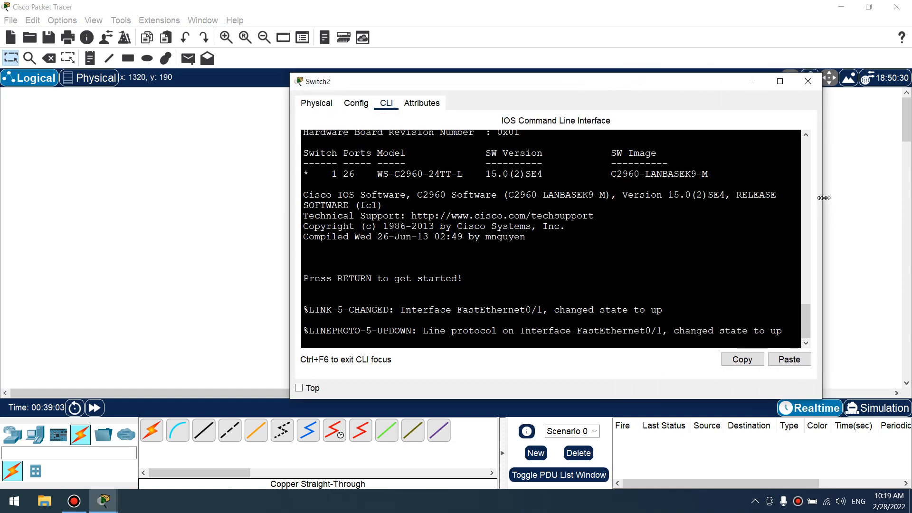
pyautogui.press('return')
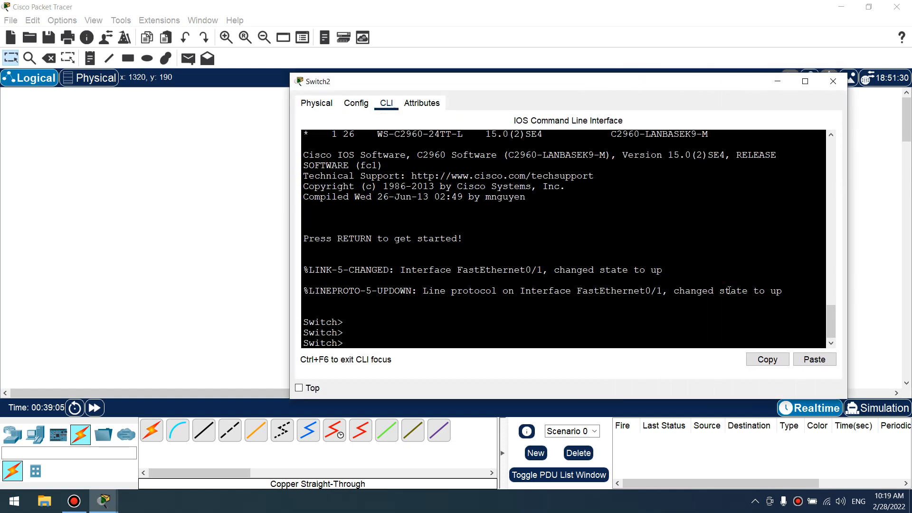
pyautogui.write('en')
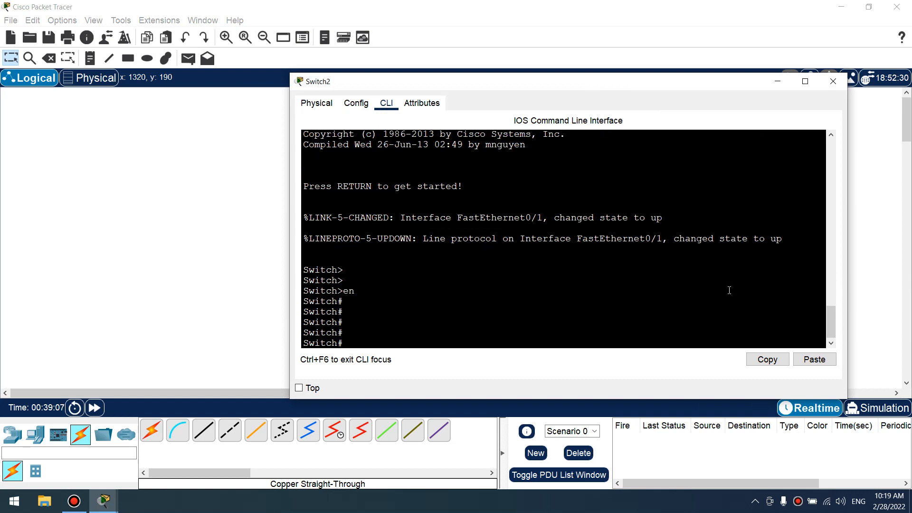
pyautogui.write('sho port-security inter fa0/1')
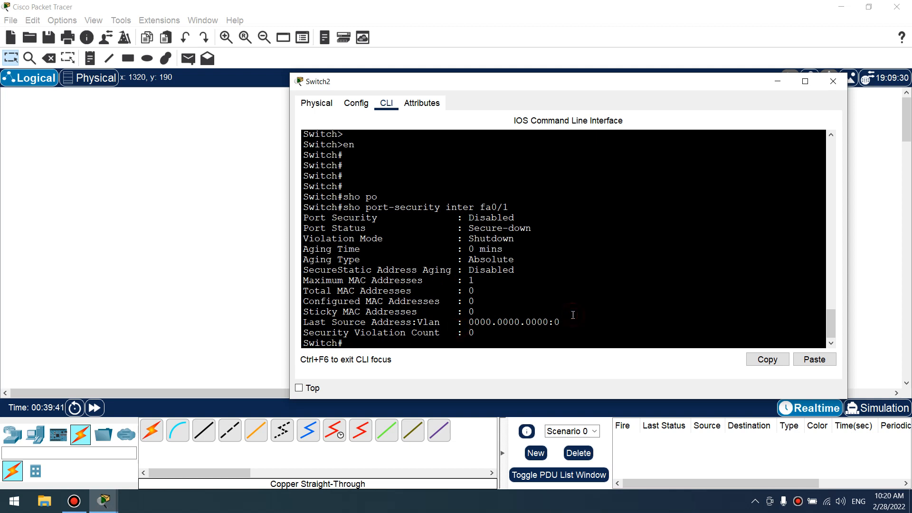
# Step: Enter global configuration mode with 'conf t'
pyautogui.press('enter')
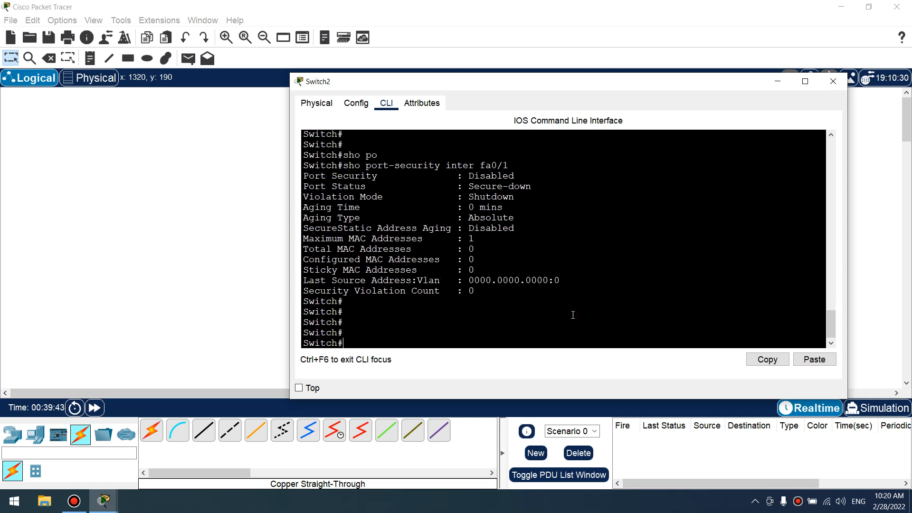
pyautogui.write('conf t')
pyautogui.write('inter')
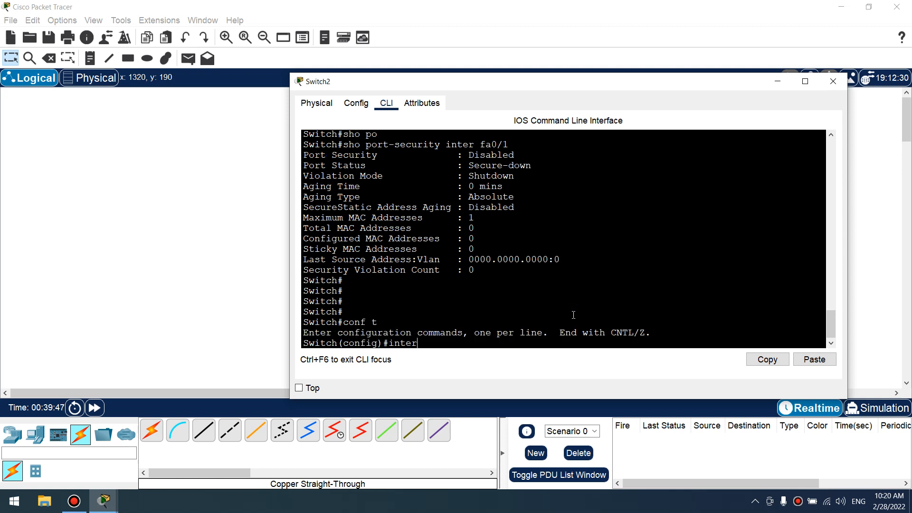
# Step: Configure interface Fa0/1 as an access port in VLAN 5, creating the VLAN
pyautogui.write('fa0/1')
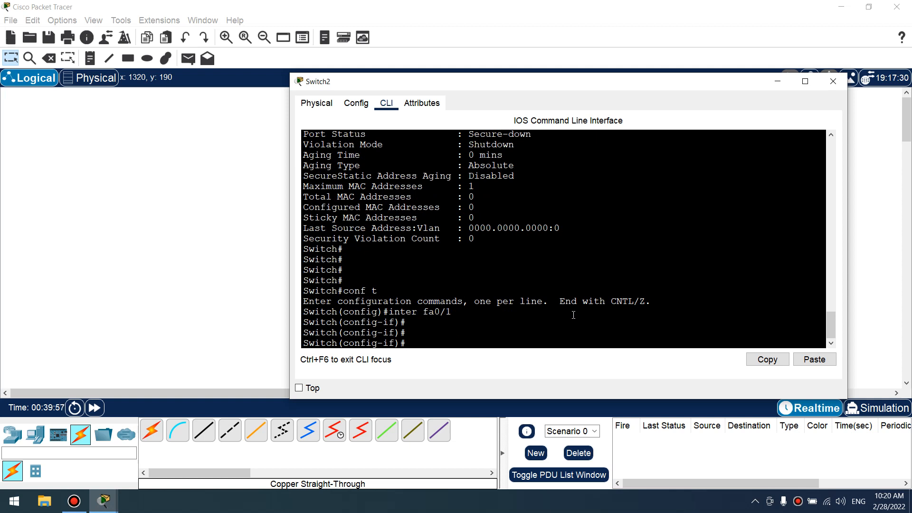
pyautogui.write('switchport mode')
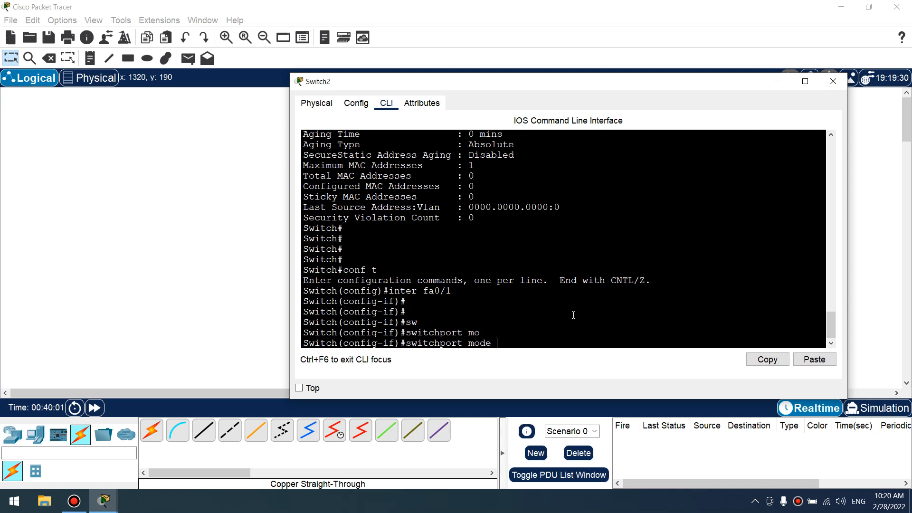
pyautogui.write('access')
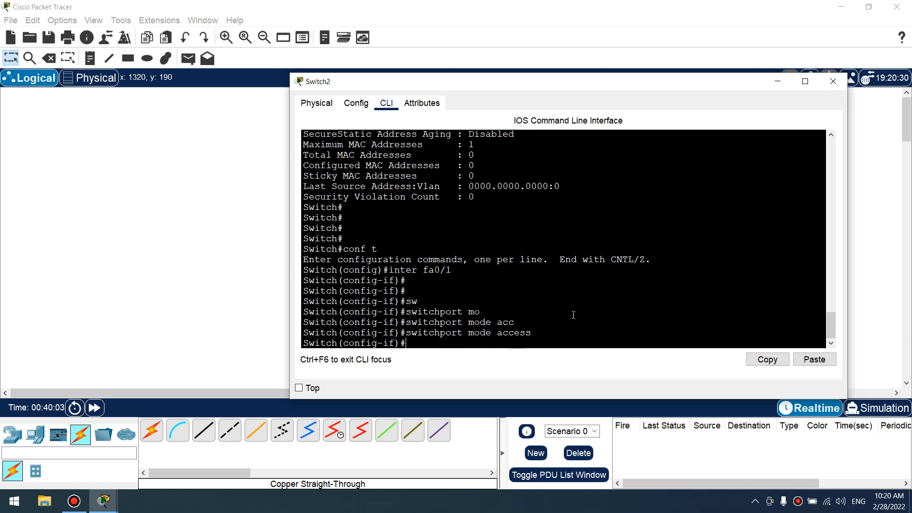
pyautogui.write('sw')
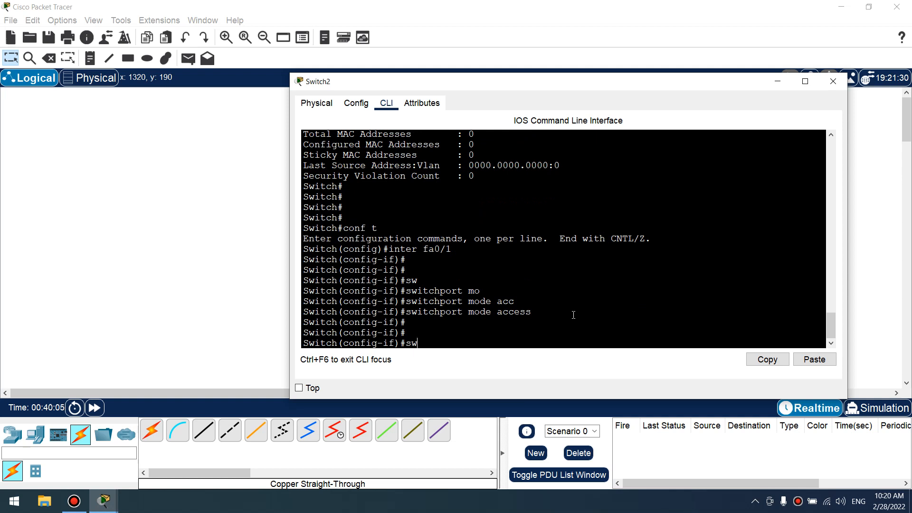
pyautogui.write('switchport access vlan 5')
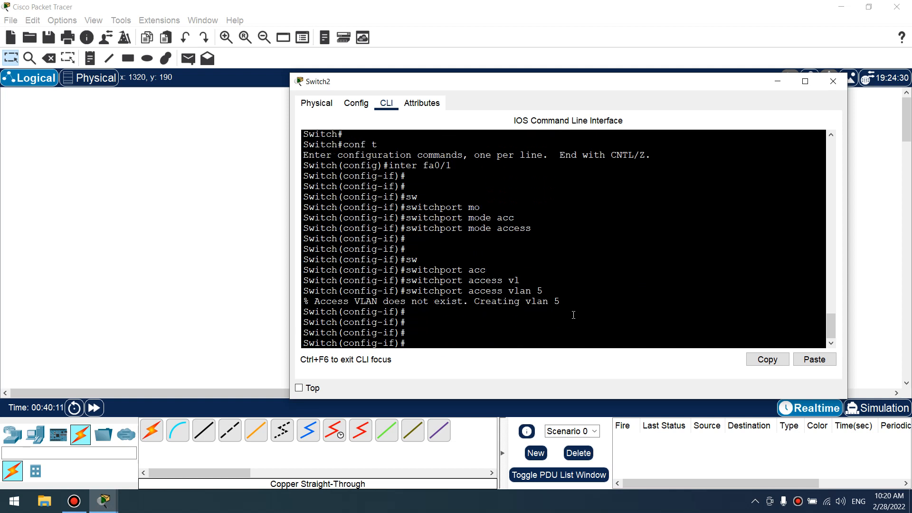
pyautogui.moveTo(353, 302); pyautogui.dragTo(458, 301)
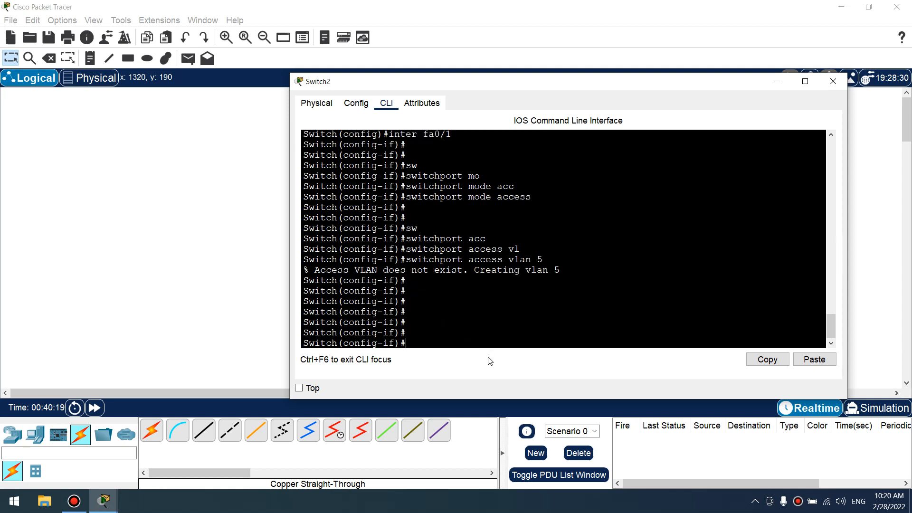
pyautogui.write('switchport port-security')
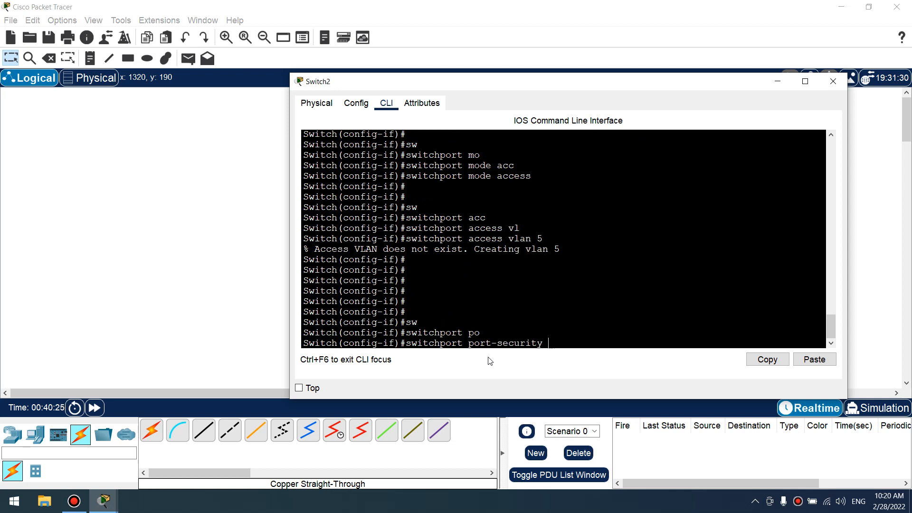
# Step: Enable switchport port-security on Fa0/1 with violation mode shutdown
pyautogui.press('enter')
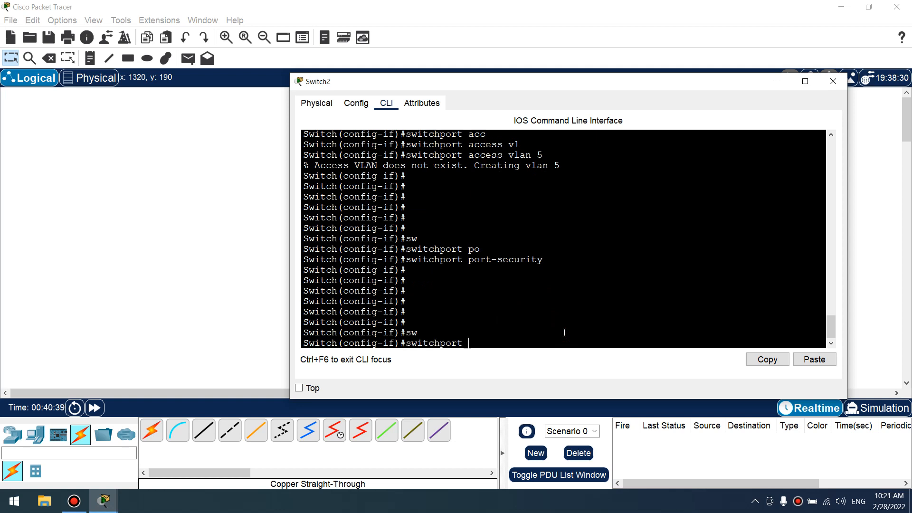
pyautogui.write('port-security')
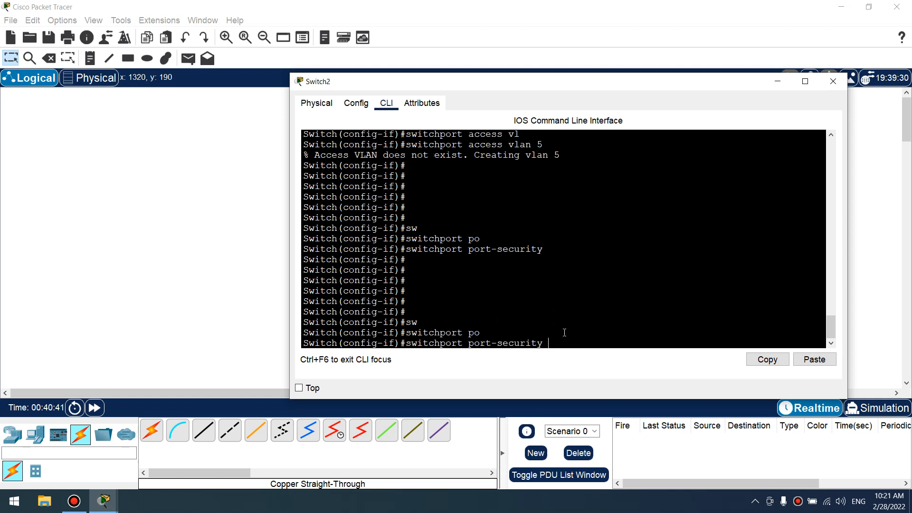
pyautogui.write('violation')
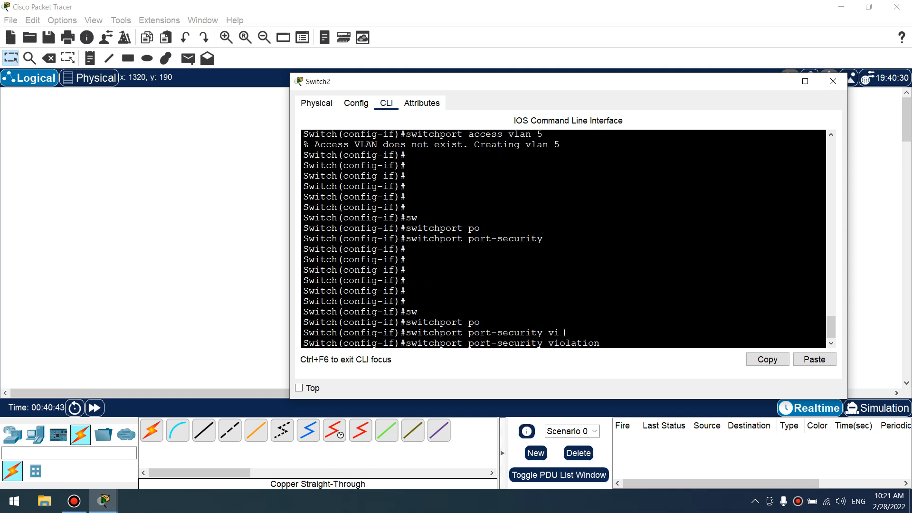
pyautogui.write('?')
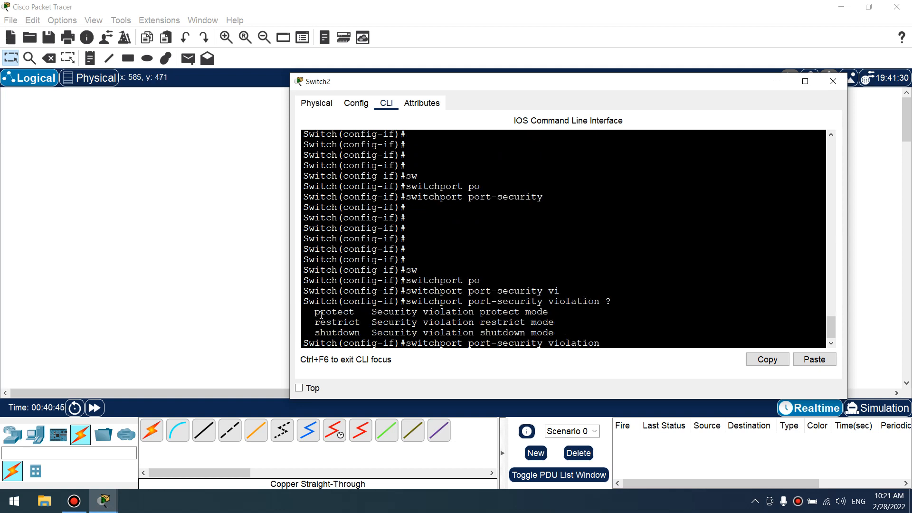
pyautogui.doubleClick(336, 322)
pyautogui.write(' shutdown')
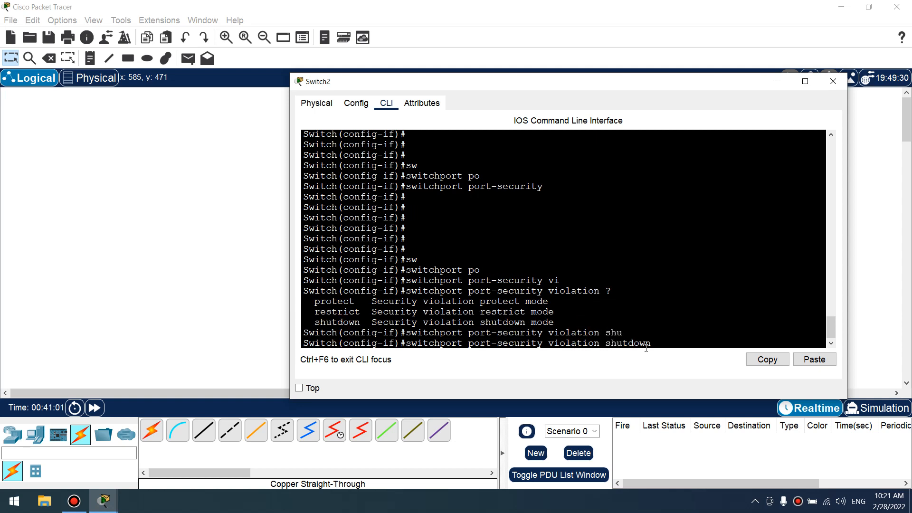
pyautogui.press('enter')
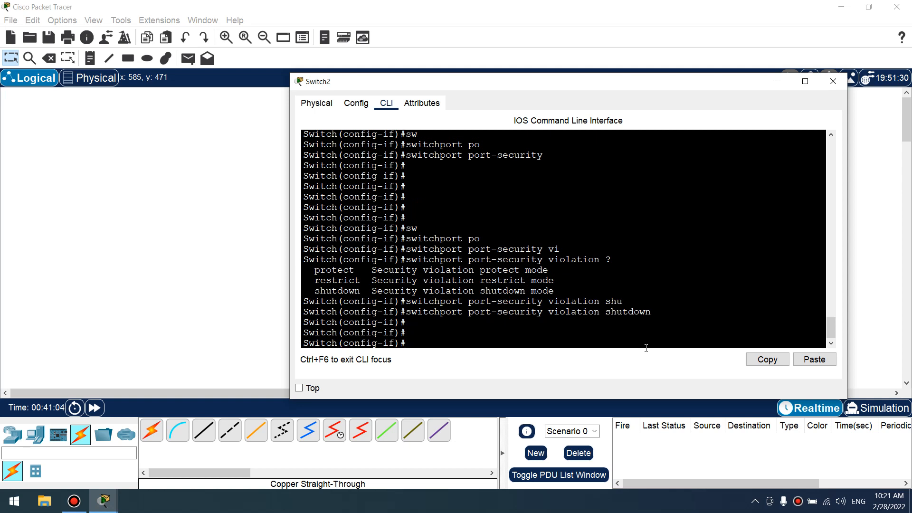
# Step: Set port-security maximum 2 and sticky MAC-address learning on Fa0/1
pyautogui.write('switchport port-security maximum')
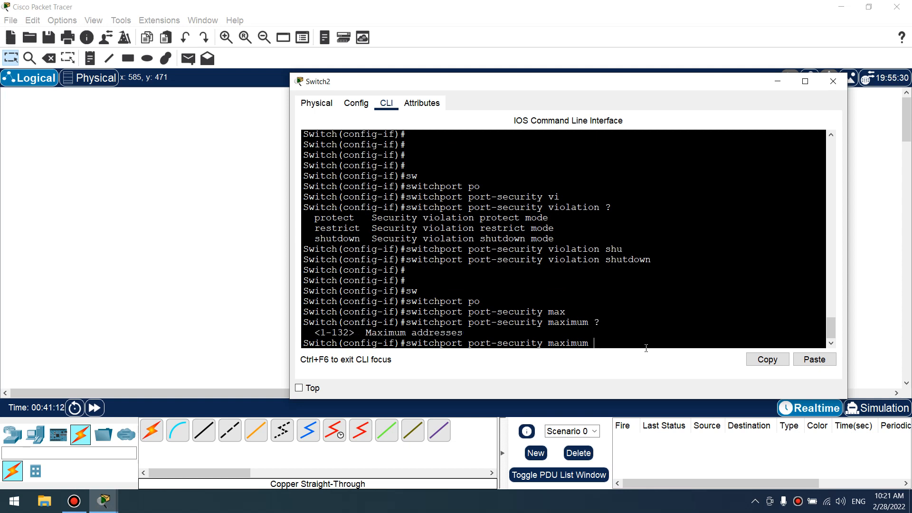
pyautogui.write('2')
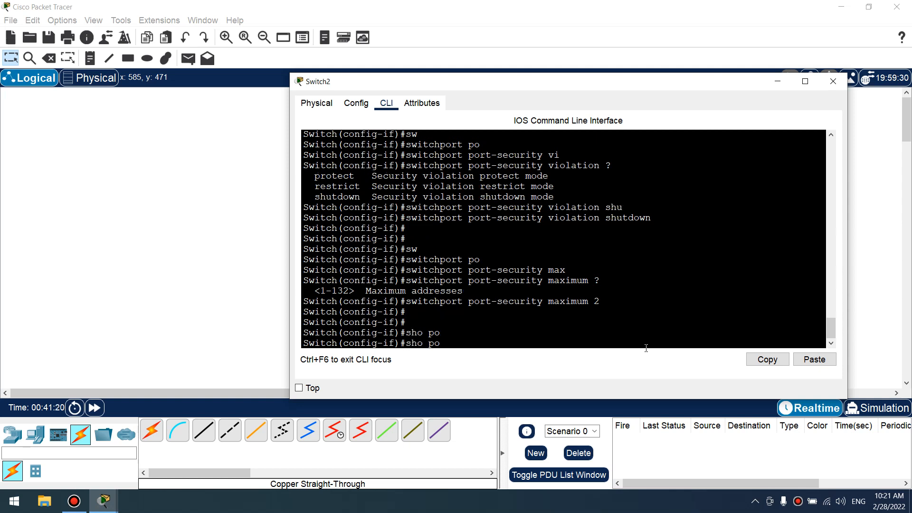
pyautogui.write('sh')
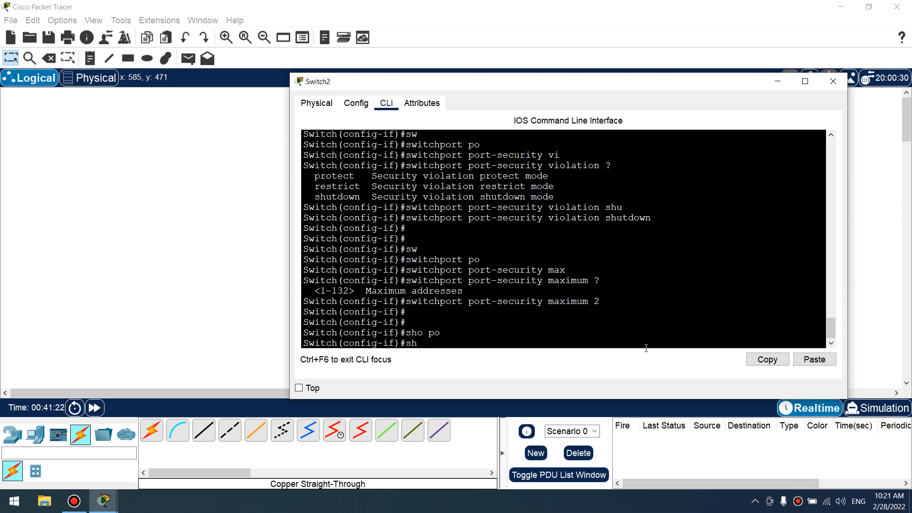
pyautogui.write('switchport port-security')
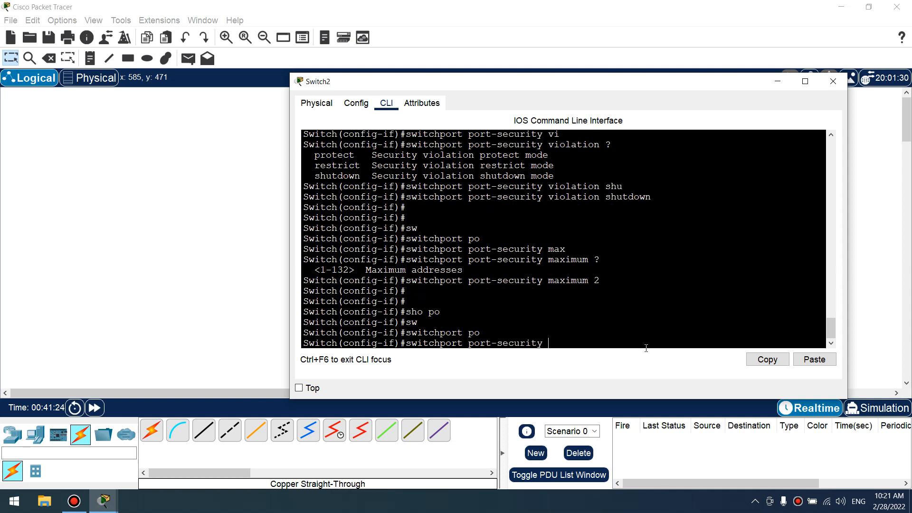
pyautogui.write('?')
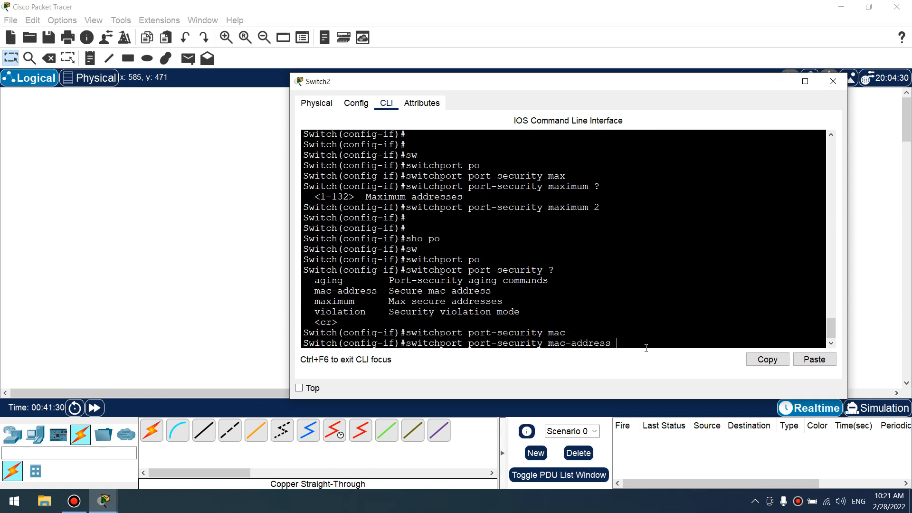
pyautogui.write('?')
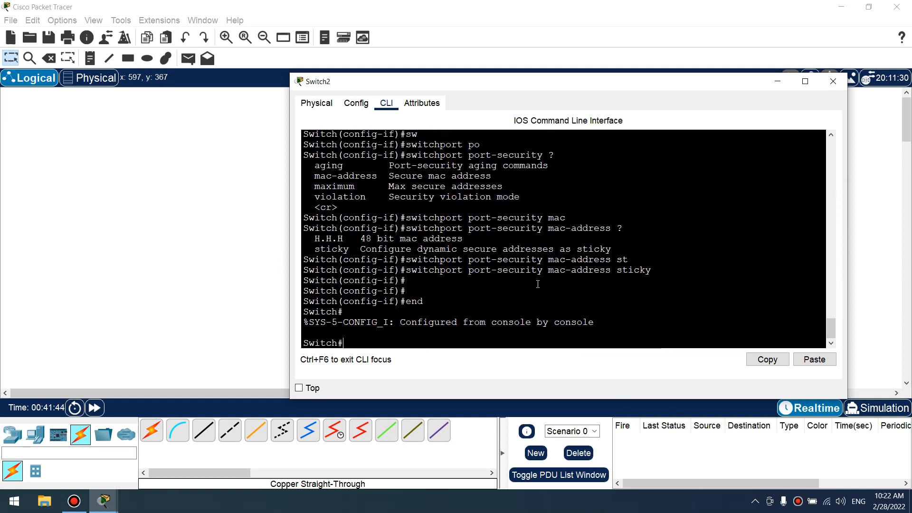
# Step: Show port-security for Fa0/1 confirming enabled, secure-up, maximum 2, then return to the topology
pyautogui.write('sho port-security inter fa0/1')
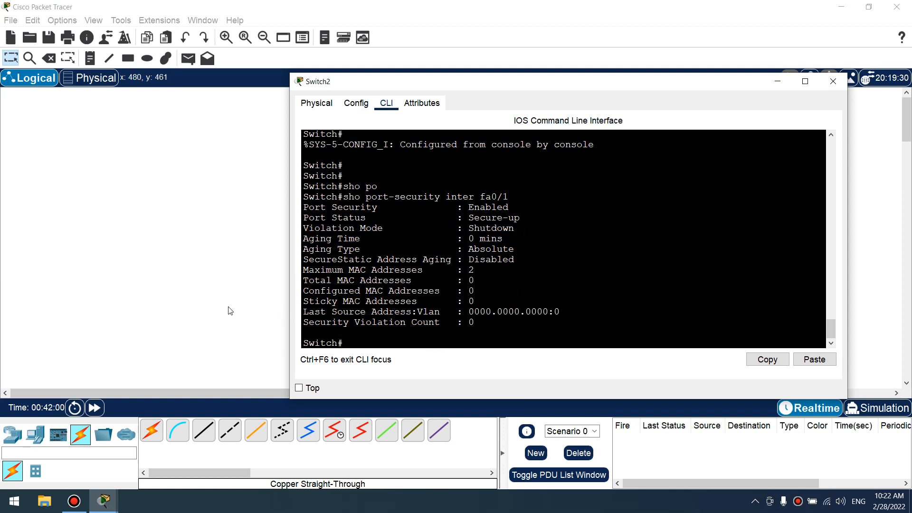
pyautogui.click(832, 80)
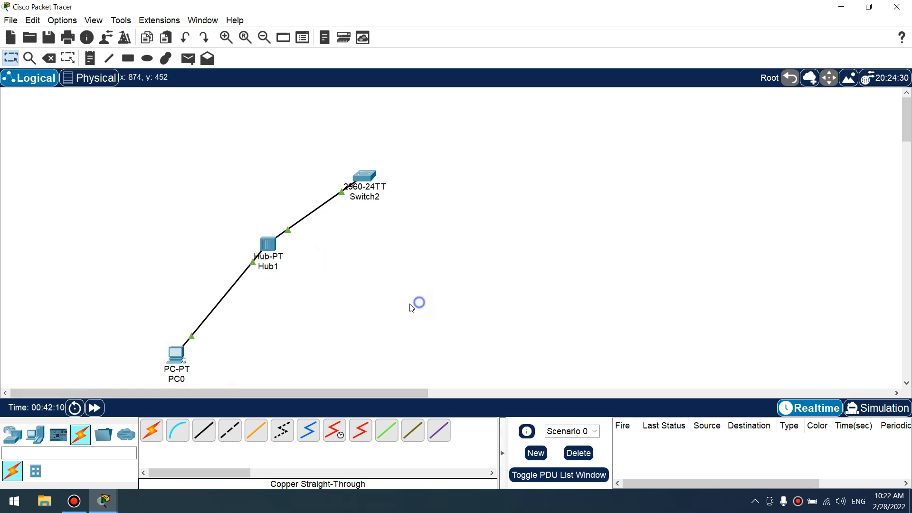
pyautogui.moveTo(35, 436)
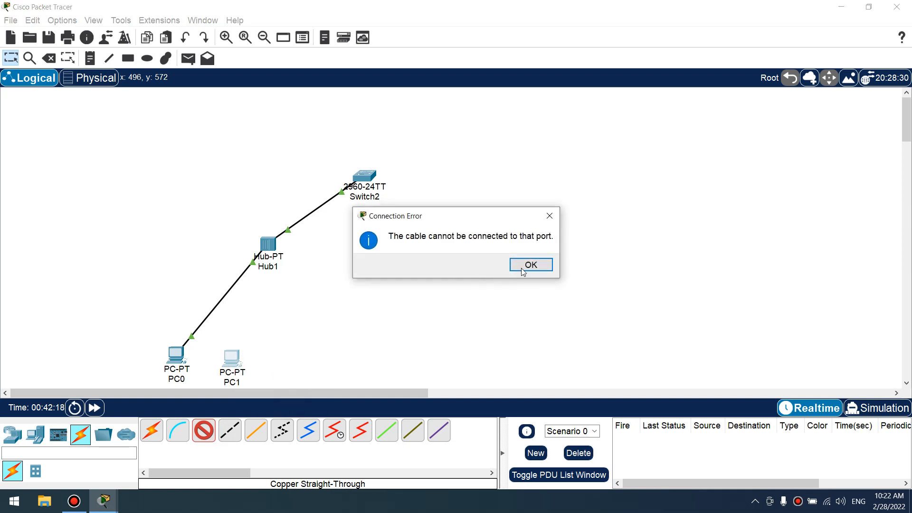
# Step: Cable PC1's FastEthernet0 to Hub1, add PC2 and start cabling it to Switch2
pyautogui.click(529, 265)
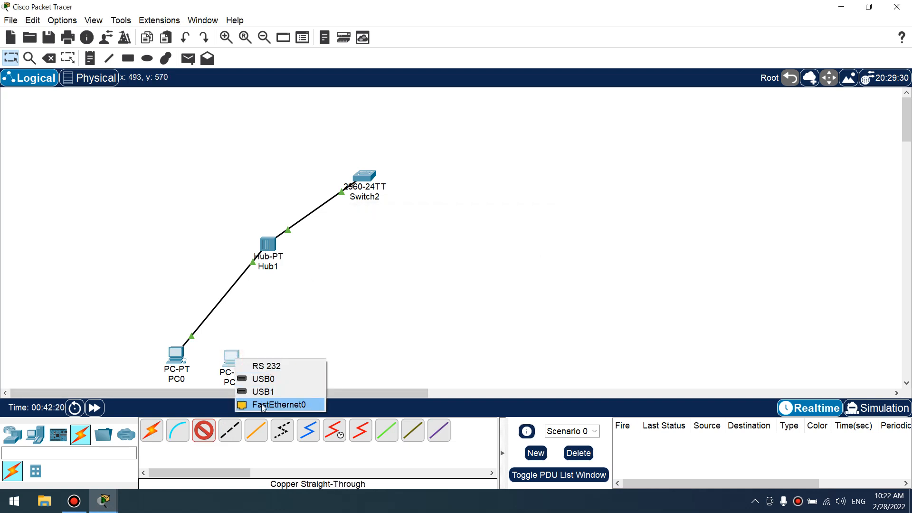
pyautogui.click(279, 405)
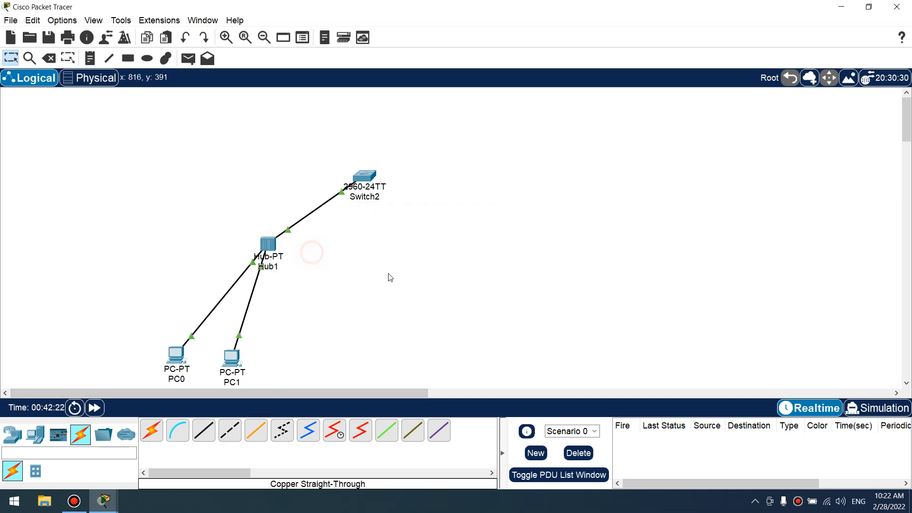
pyautogui.click(35, 435)
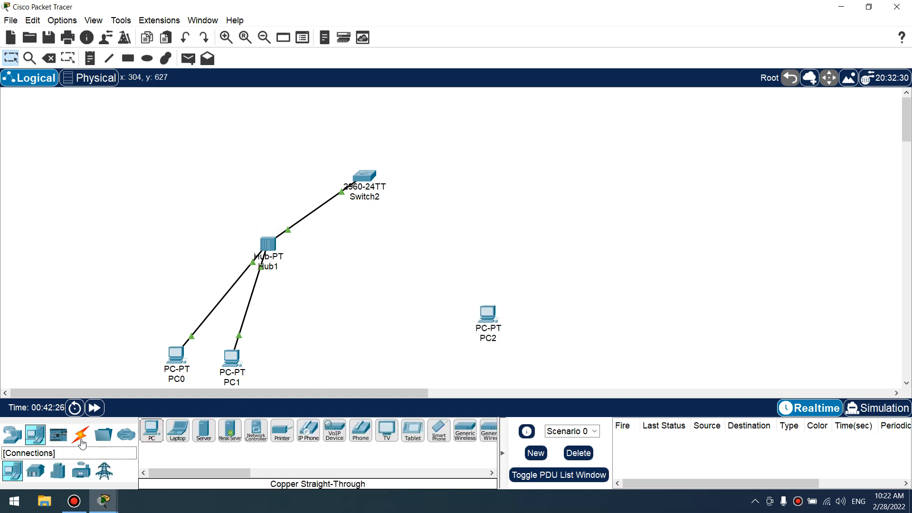
pyautogui.click(80, 435)
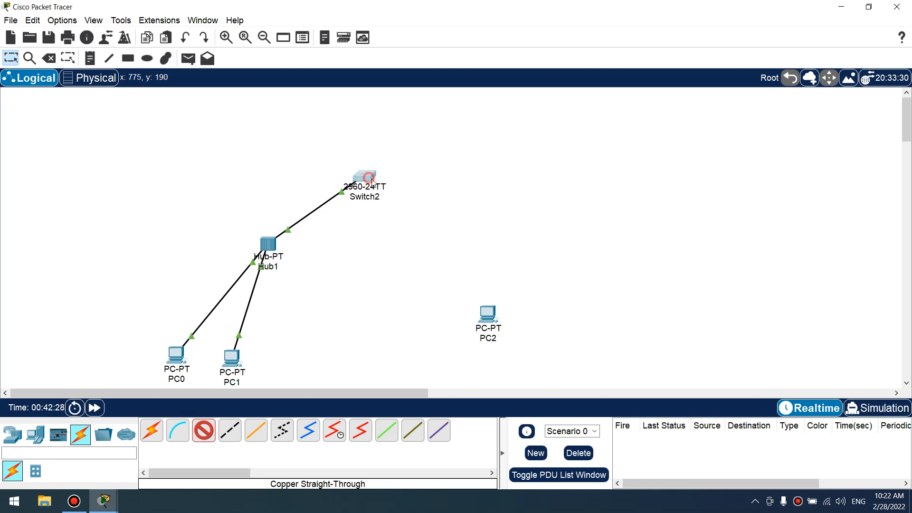
pyautogui.click(489, 313)
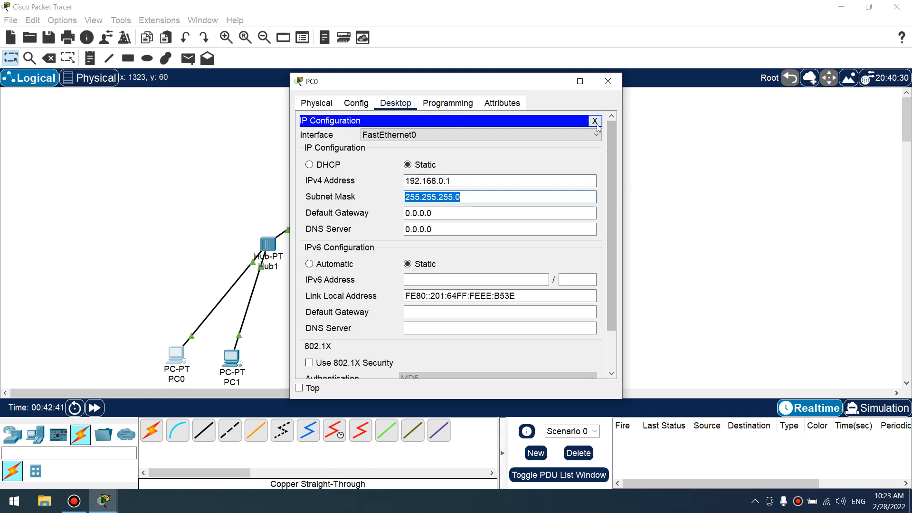
# Step: Give PC1 a static IPv4 address on the 192.168.0 network
pyautogui.click(593, 121)
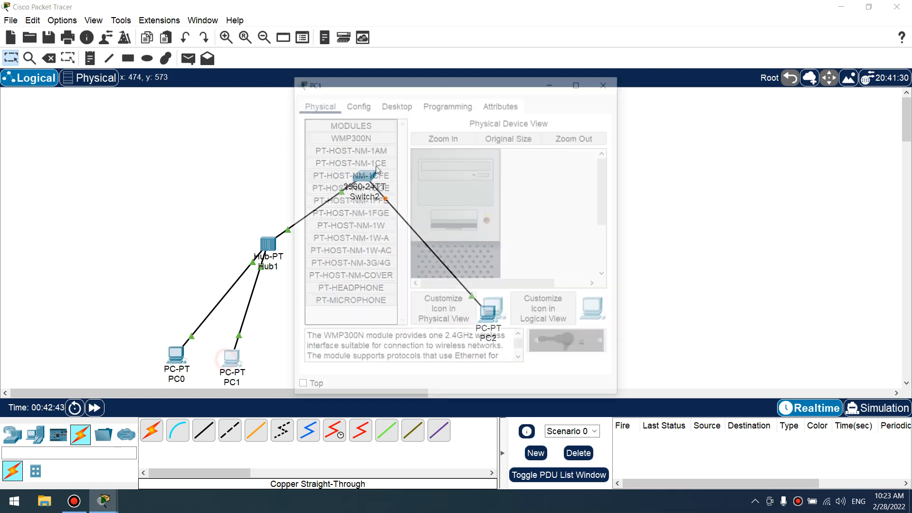
pyautogui.click(396, 103)
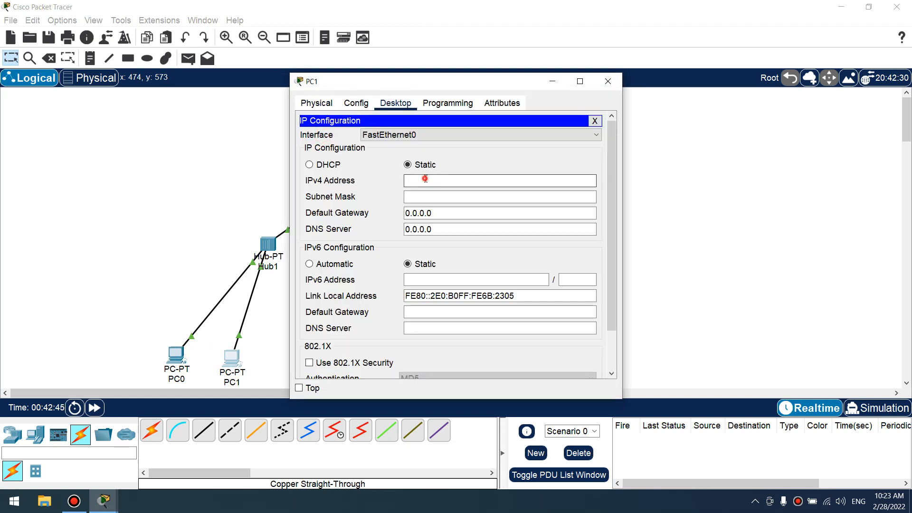
pyautogui.write('192.168.0.')
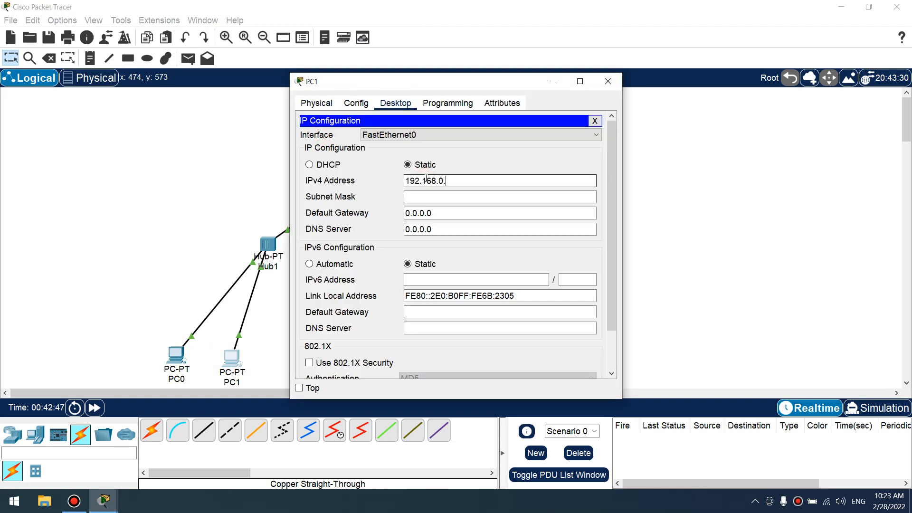
# Step: Give PC2 a static IPv4 address on the 192.168.0 network
pyautogui.click(594, 120)
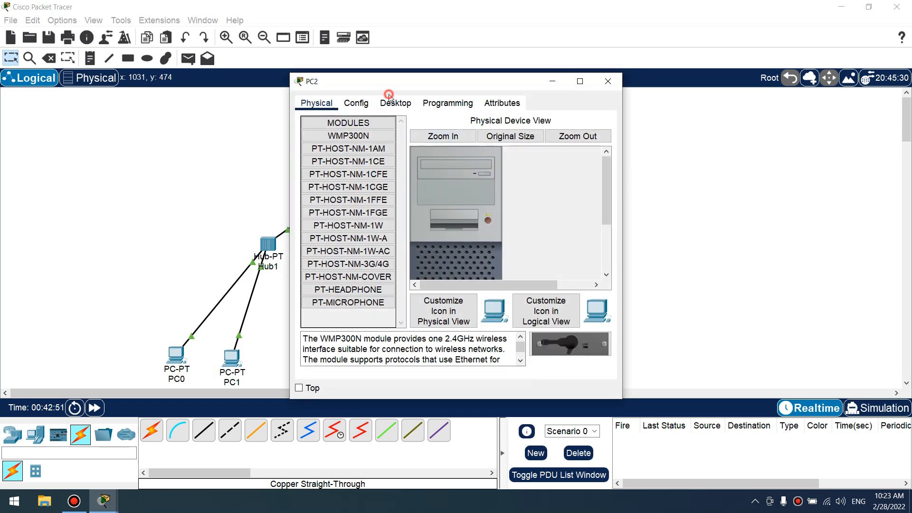
pyautogui.click(395, 102)
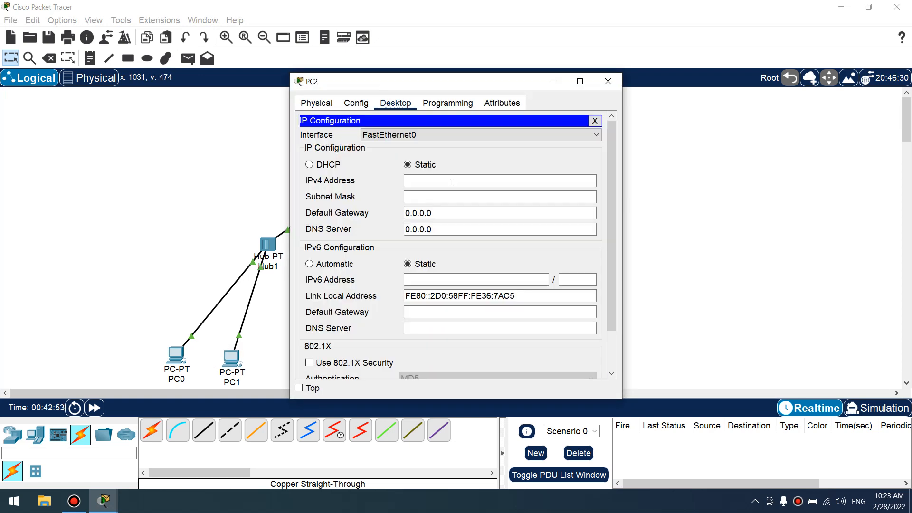
pyautogui.write('192.168')
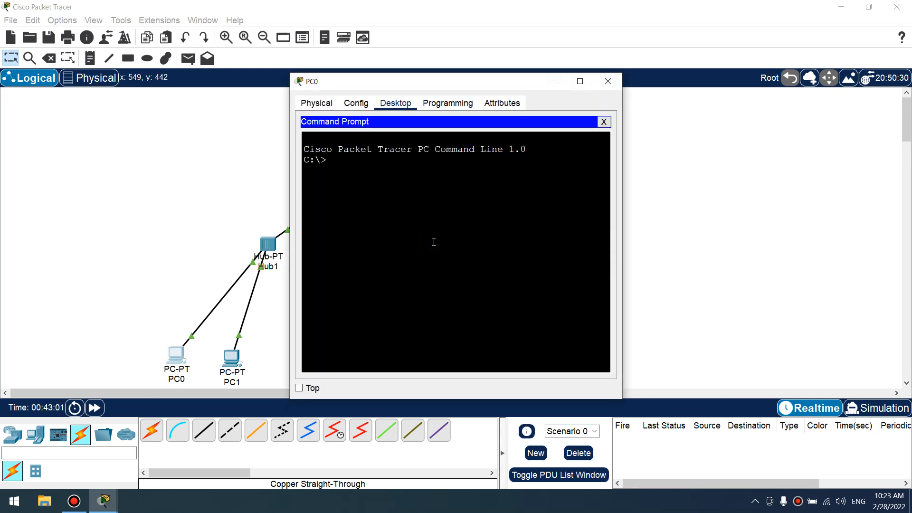
# Step: Ping a 192.168.0 host from PC0's command prompt
pyautogui.write('p')
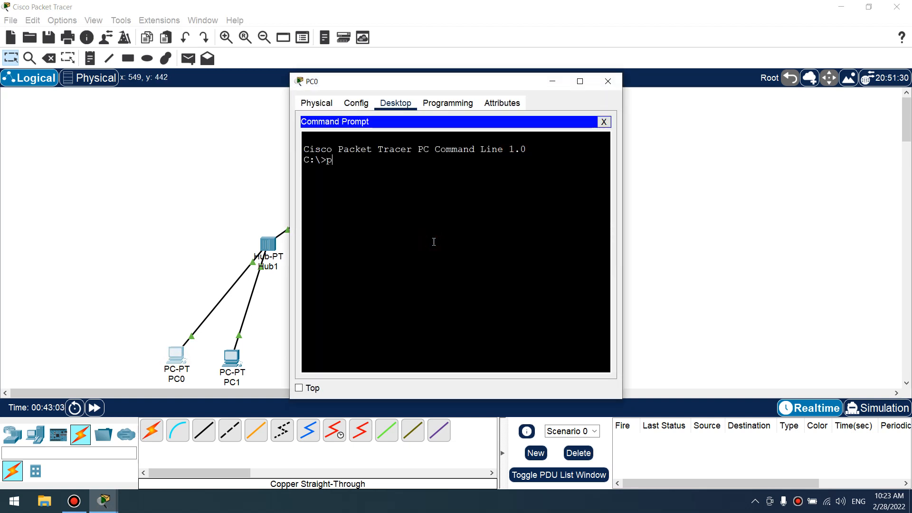
pyautogui.write('ing 192.1')
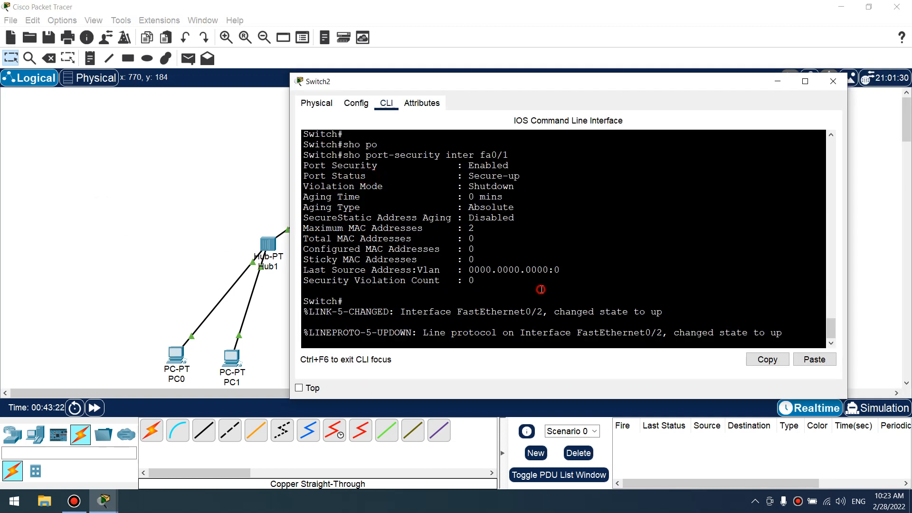
# Step: Configure Switch2's Fa0/2 as an access port in VLAN 5 and close the CLI window
pyautogui.write('ch#c')
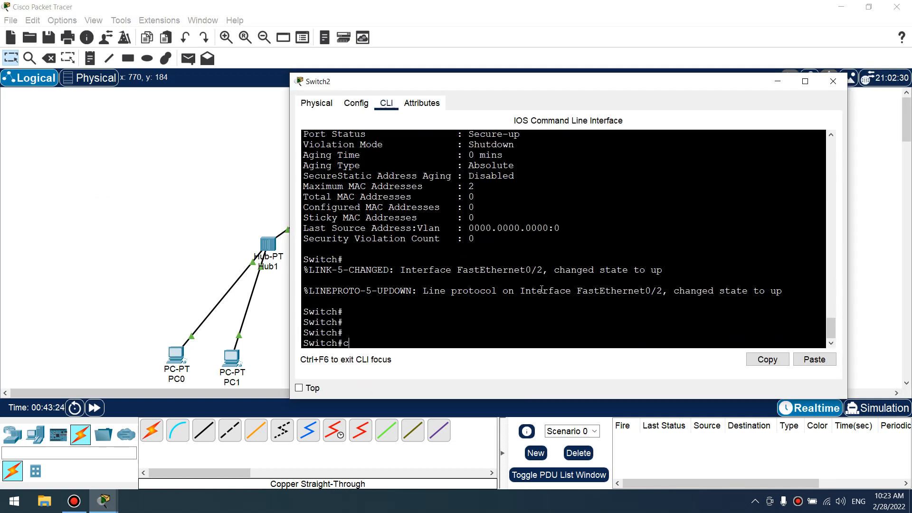
pyautogui.write('onf t')
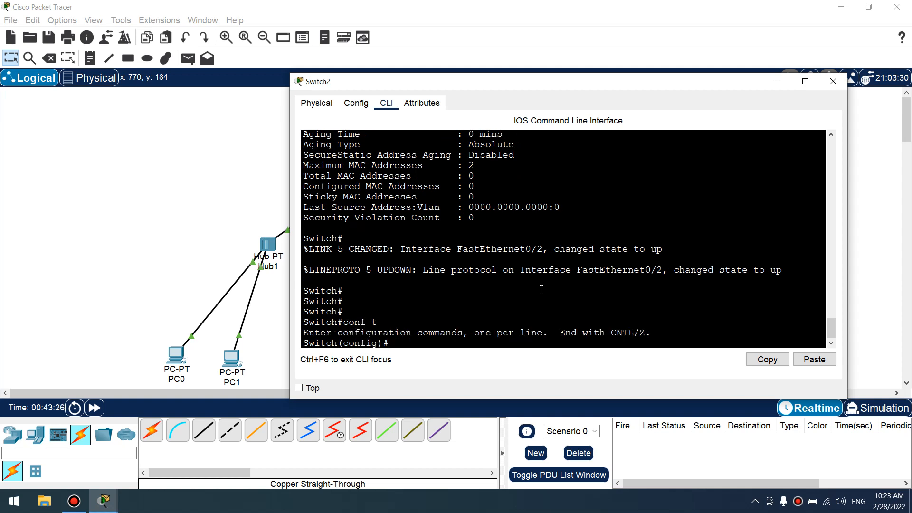
pyautogui.write('inter fa0/2')
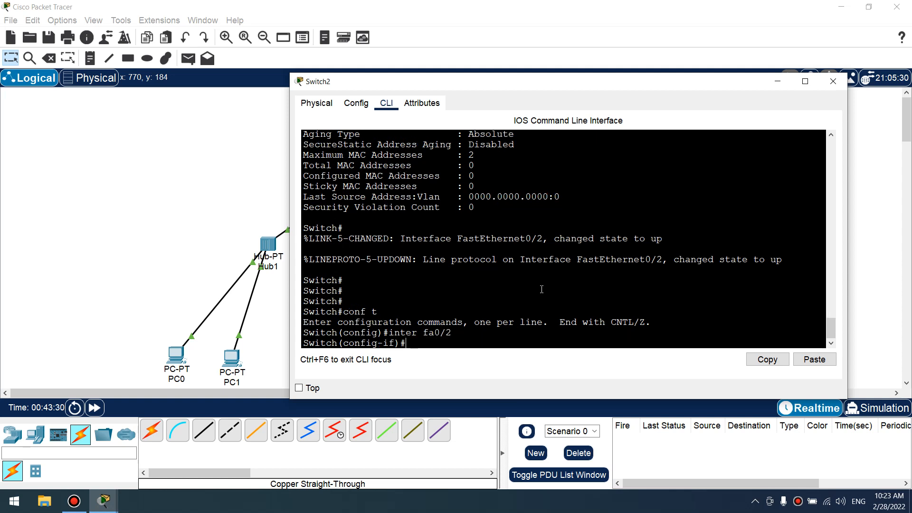
pyautogui.write('switchport mode access')
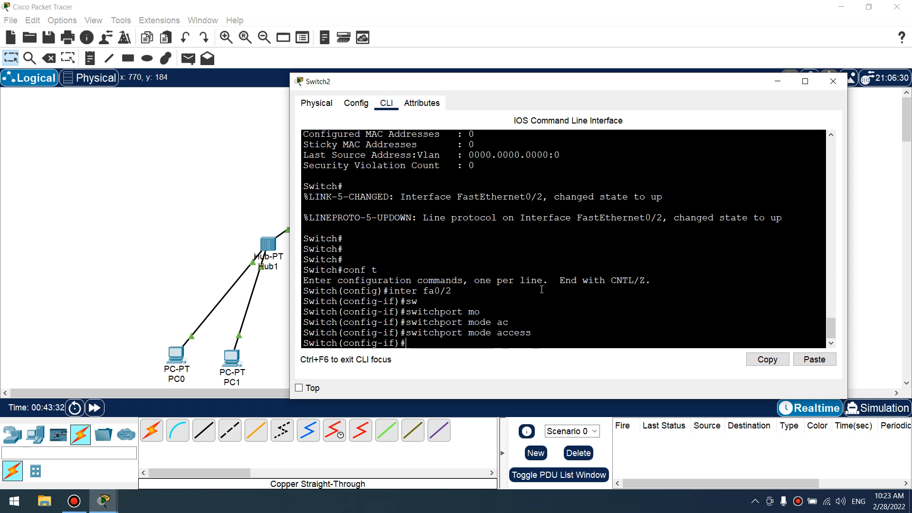
pyautogui.write('switchport access vlan 5')
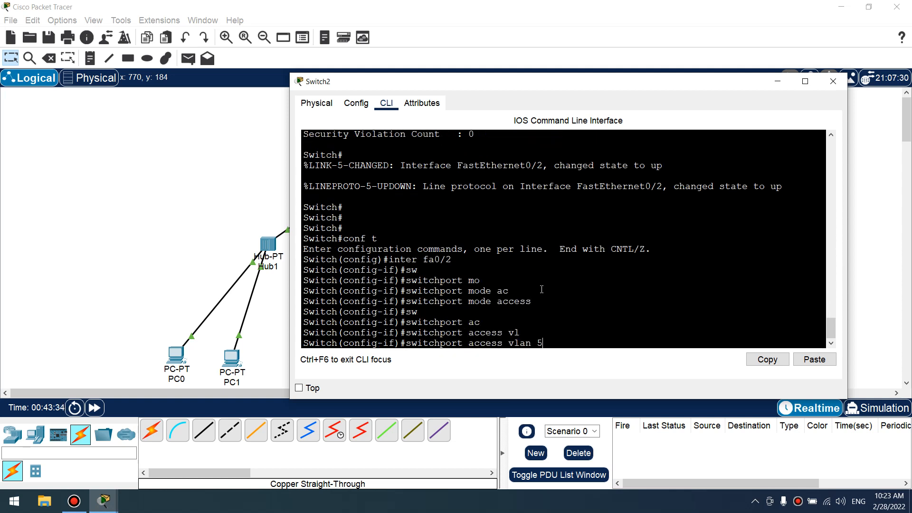
pyautogui.click(832, 81)
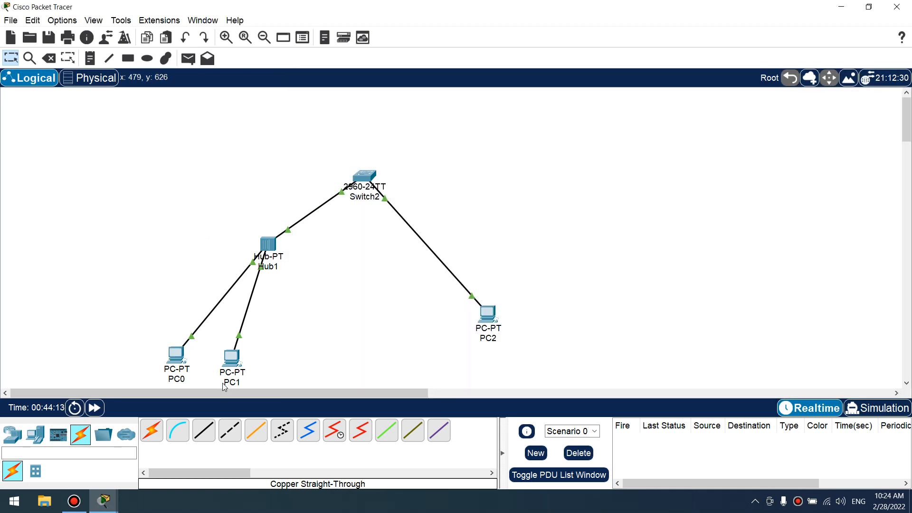
# Step: Open PC1's desktop window, then return to Switch2's CLI
pyautogui.doubleClick(232, 357)
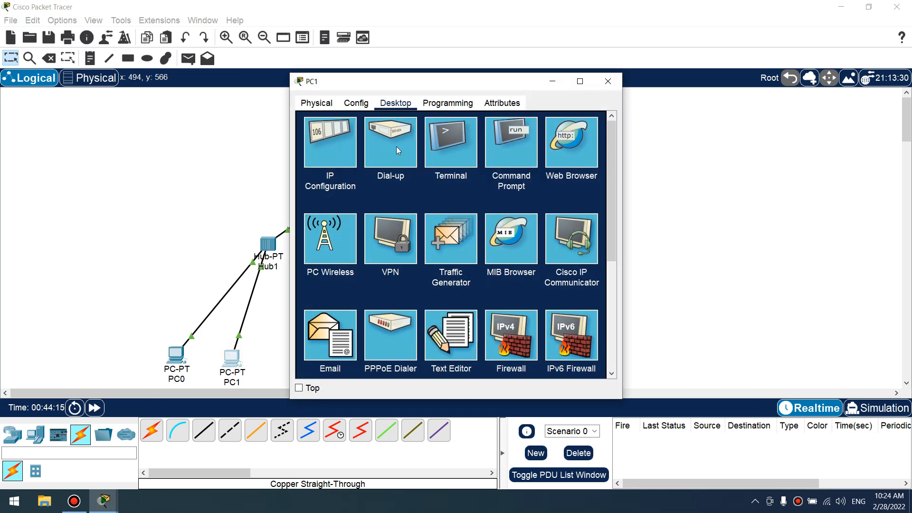
pyautogui.click(511, 141)
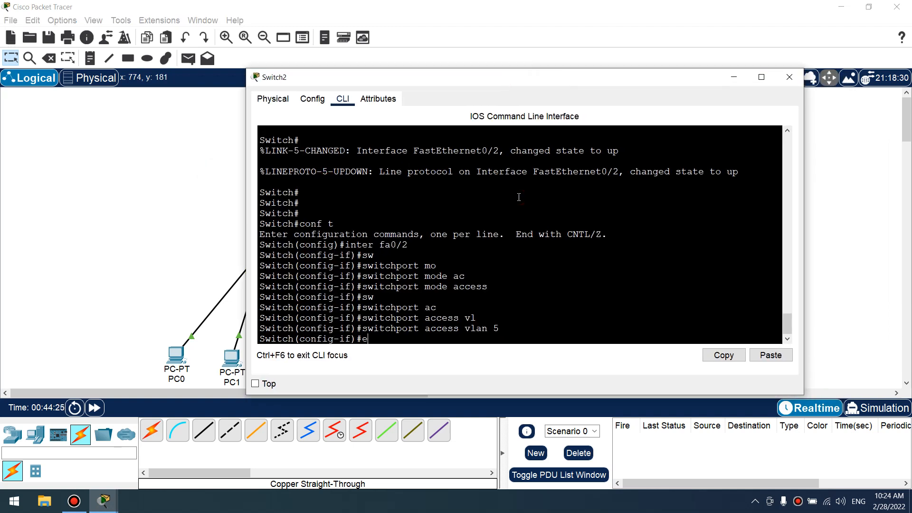
# Step: Run show port-security interface on Switch2, confirming two sticky VLAN 5 MACs on Fa0/1, and leave the console
pyautogui.write('sho port-security')
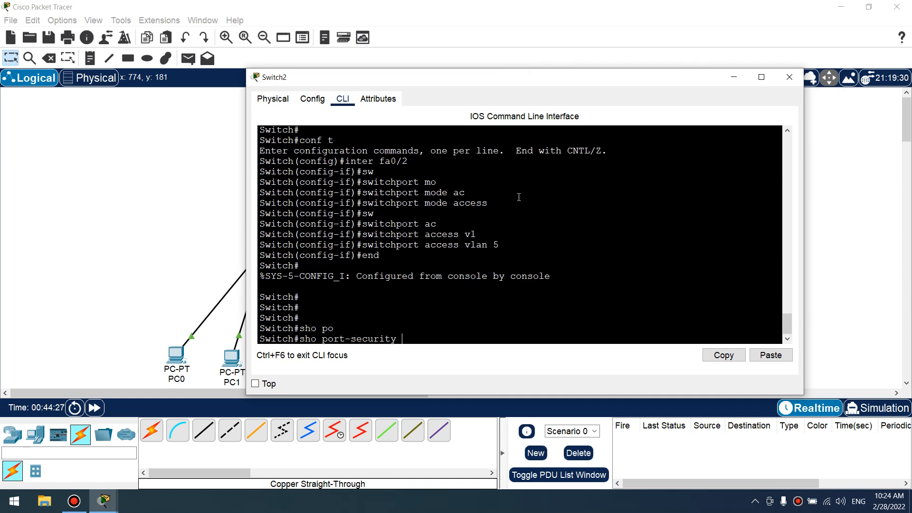
pyautogui.write('interface')
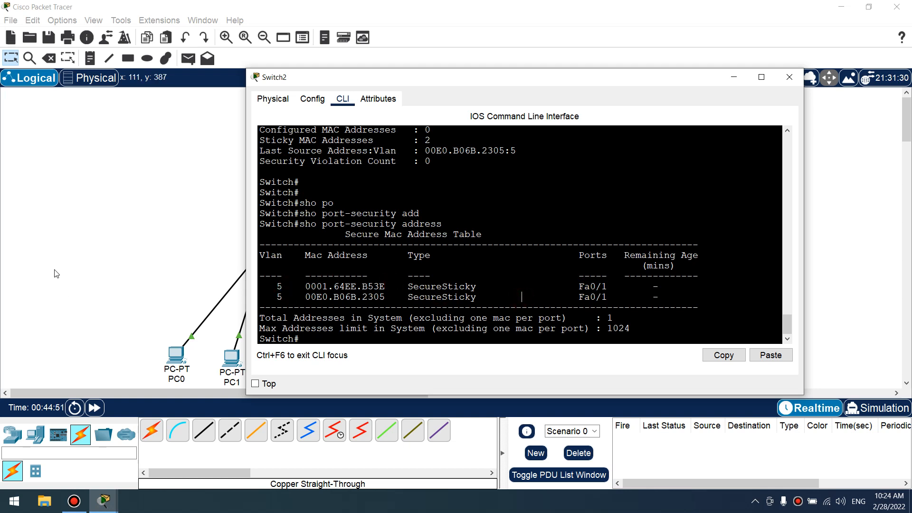
pyautogui.click(788, 77)
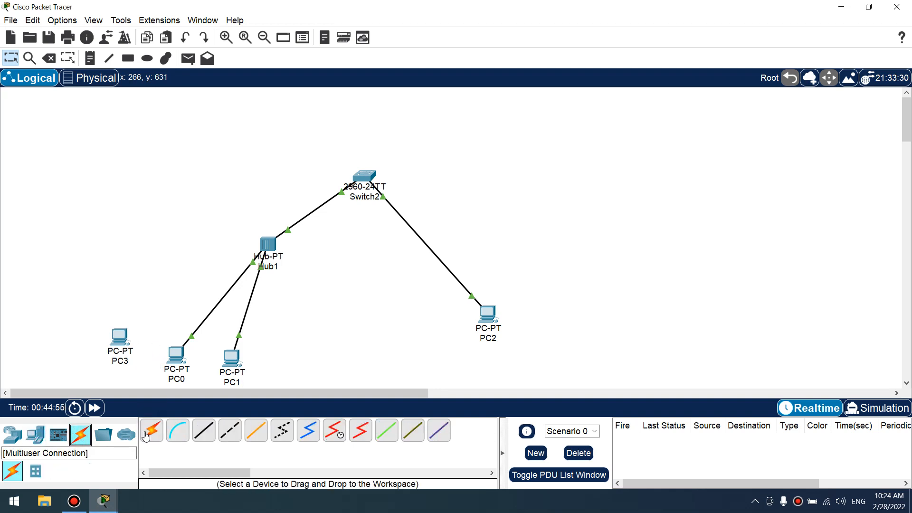
# Step: Cable PC3 to Hub1, give it a 192.168.0 address, and return to Switch2's CLI as Fa0/1 goes down
pyautogui.click(120, 338)
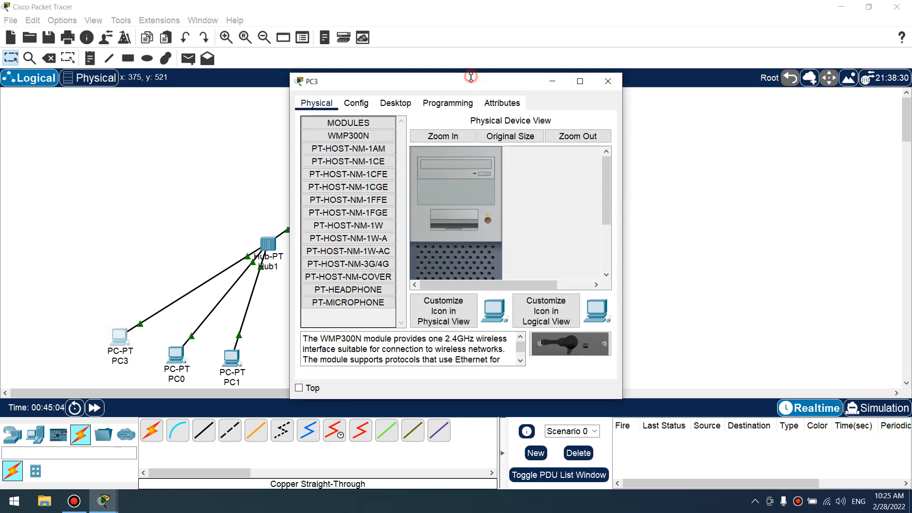
pyautogui.click(396, 103)
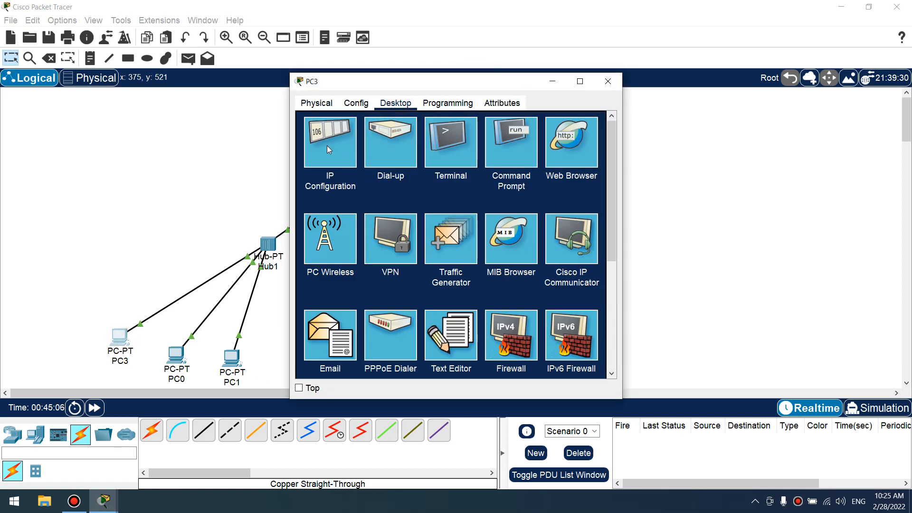
pyautogui.write('192.168.0.')
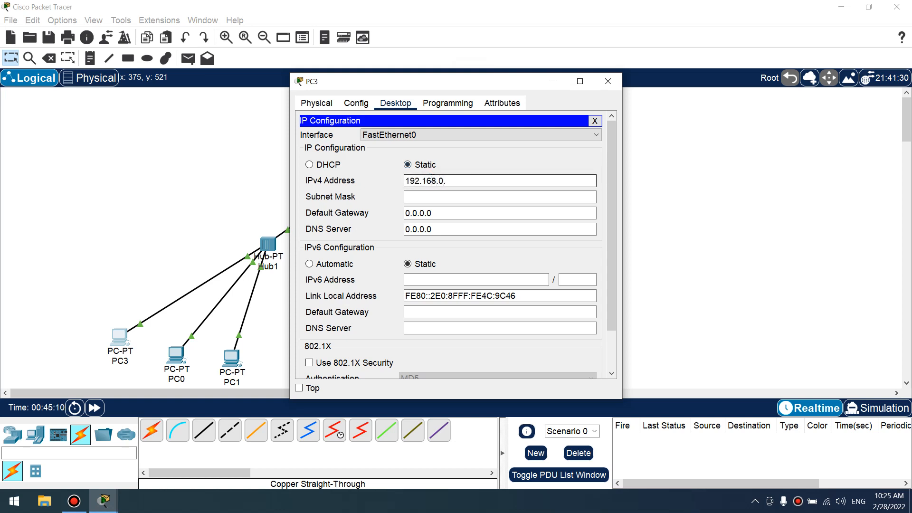
pyautogui.click(593, 120)
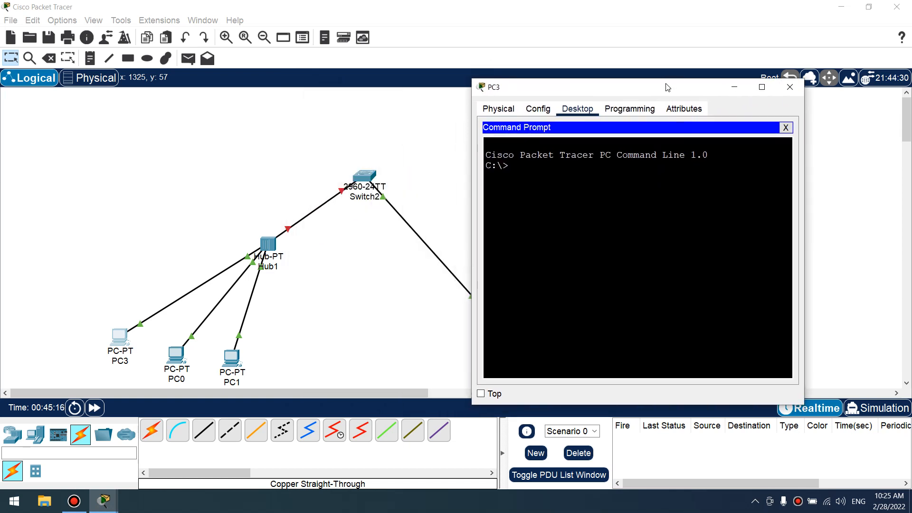
pyautogui.click(789, 86)
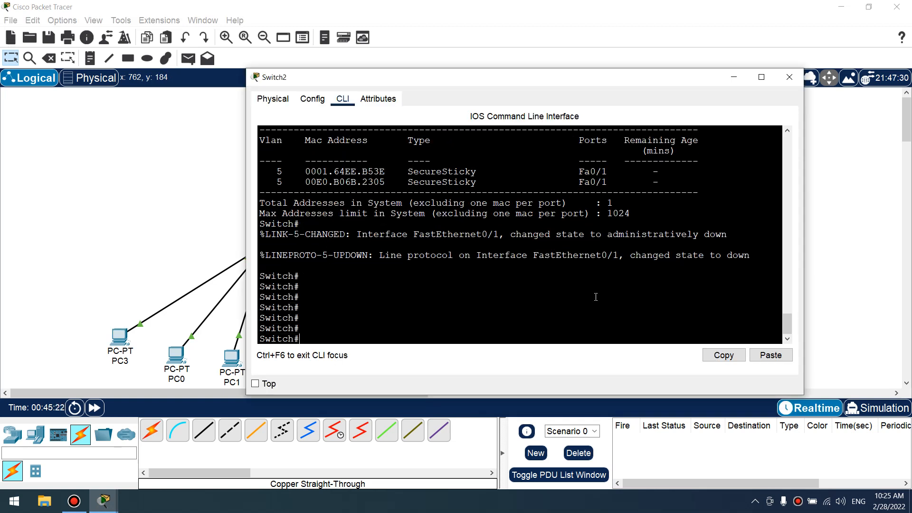
# Step: Run show interfaces fa0/1 and show port-security on Switch2, revealing Fa0/1 down in err-disabled state
pyautogui.write('sho')
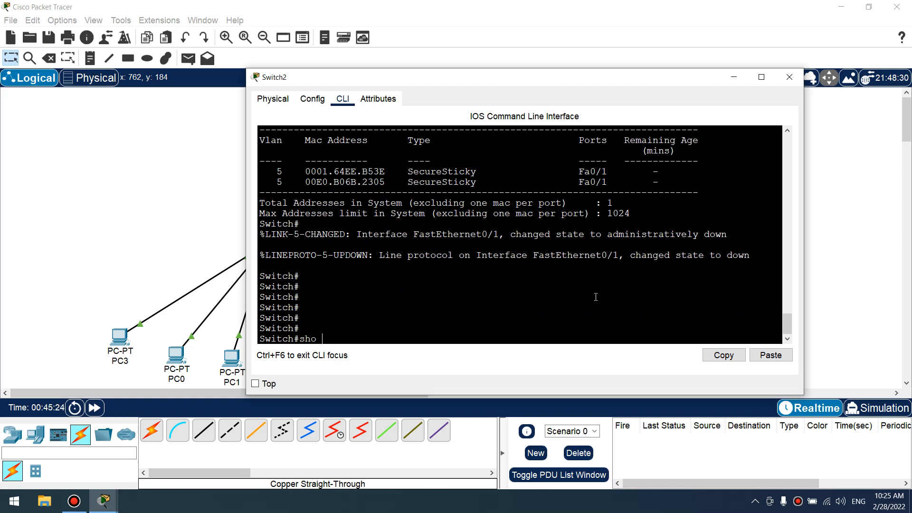
pyautogui.write('inter fa0/1')
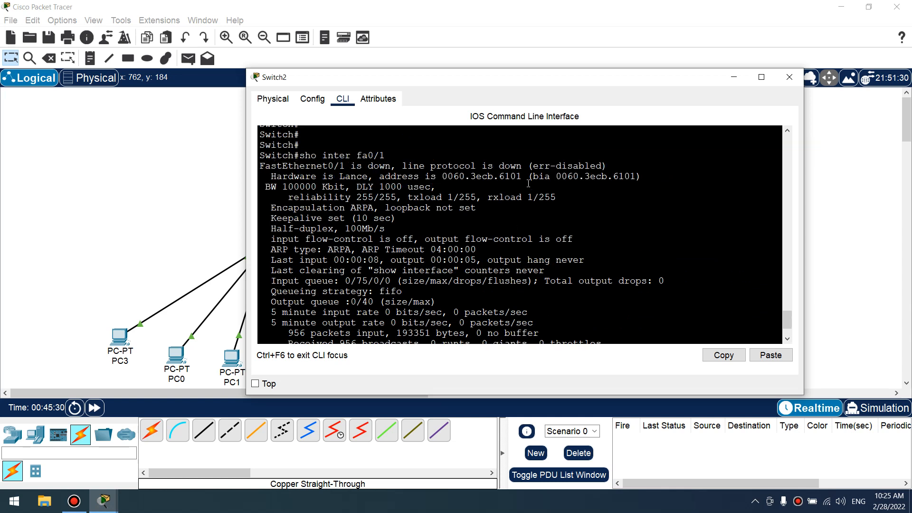
pyautogui.doubleClick(566, 166)
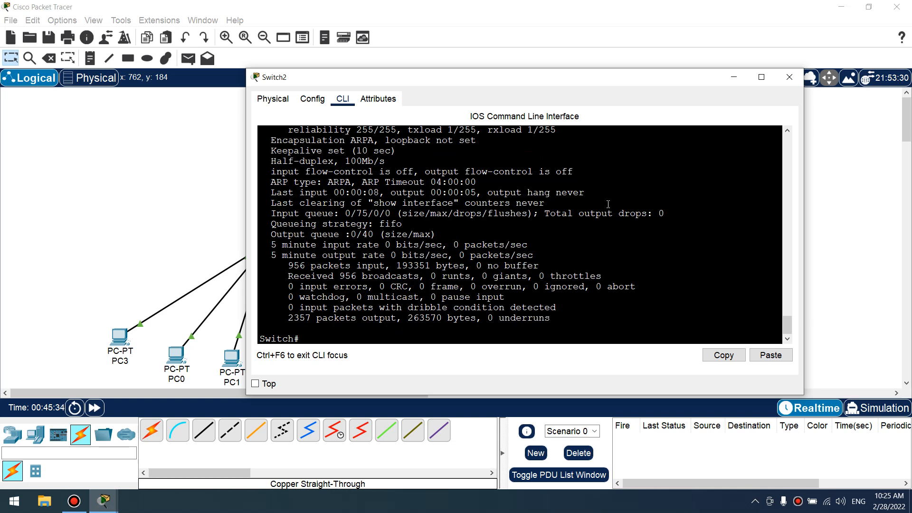
pyautogui.write('show port-security')
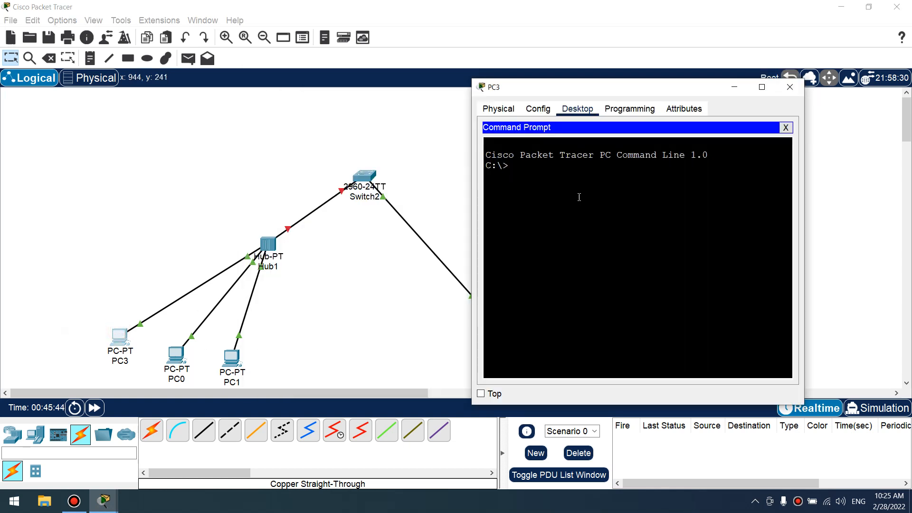
# Step: Run ipconfig on PC3 and mark its physical address 00E0.8F4C.9C46 with IP 192.168.0.5
pyautogui.write('ipco')
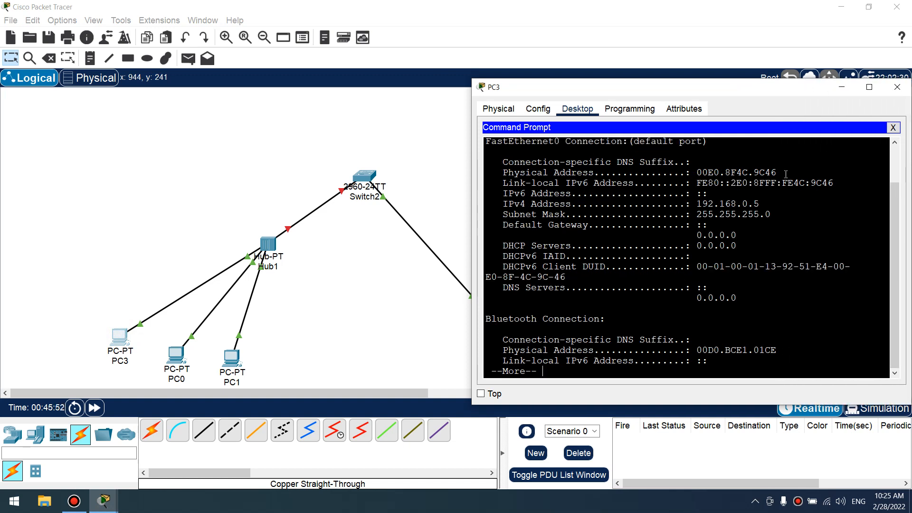
pyautogui.doubleClick(764, 173)
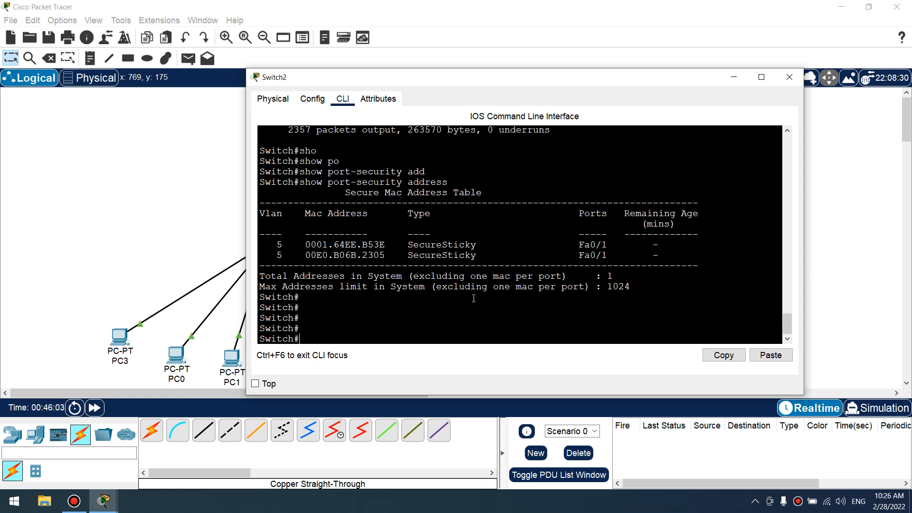
# Step: Show port-security for Fa0/1 (secure-shutdown, one violation) and interface status listing it err-disabled
pyautogui.write('s')
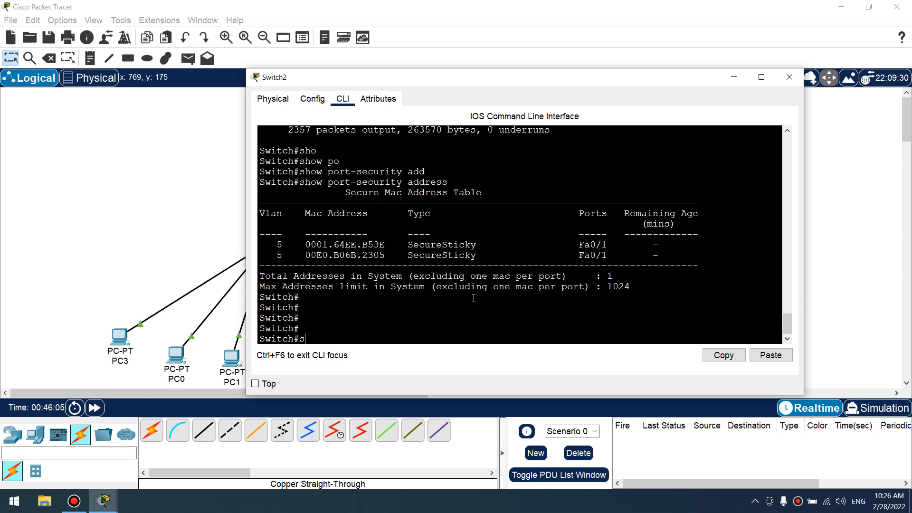
pyautogui.click(788, 77)
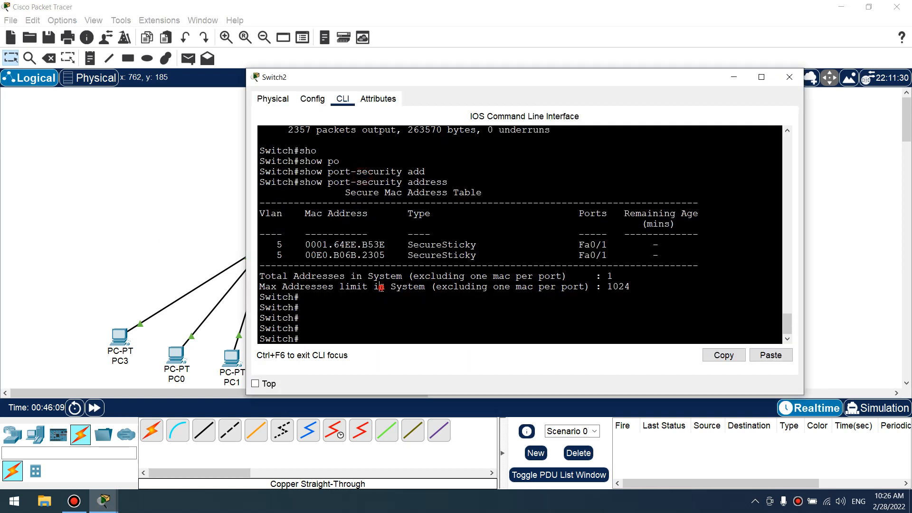
pyautogui.write('sho inter fa')
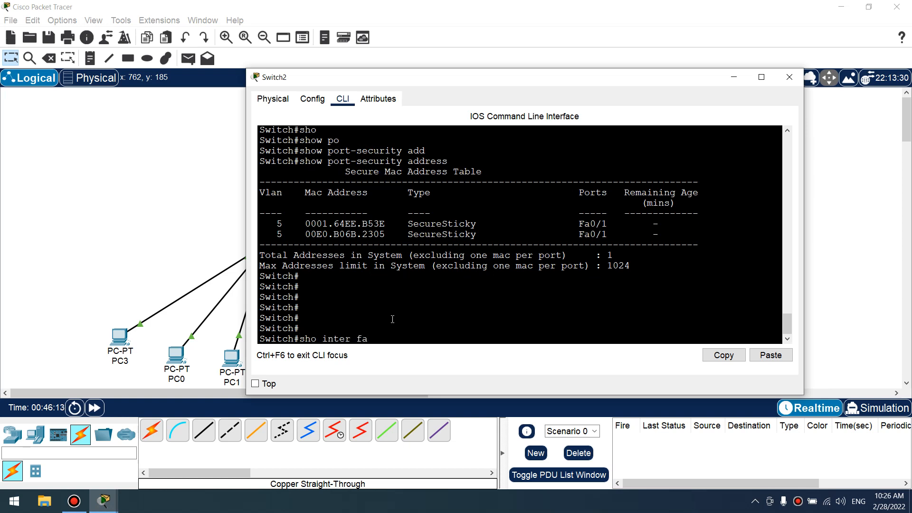
pyautogui.write('0/1')
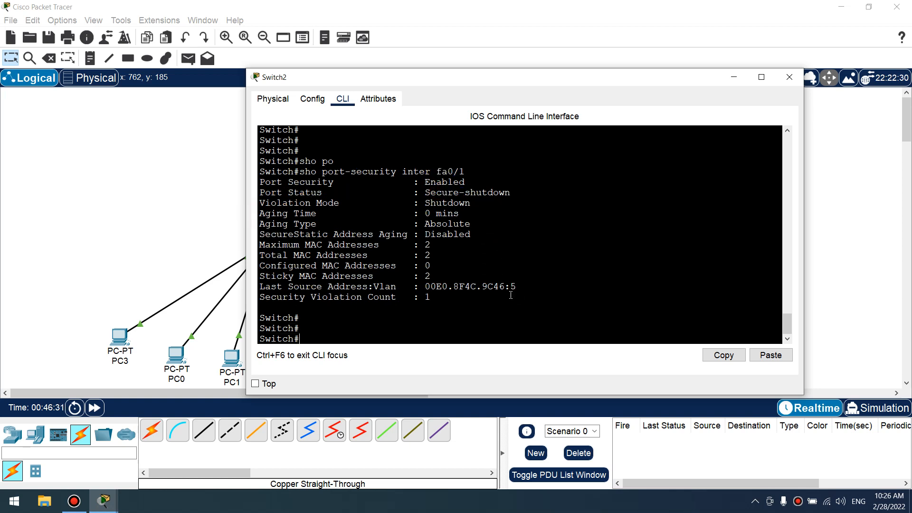
pyautogui.write('sho in')
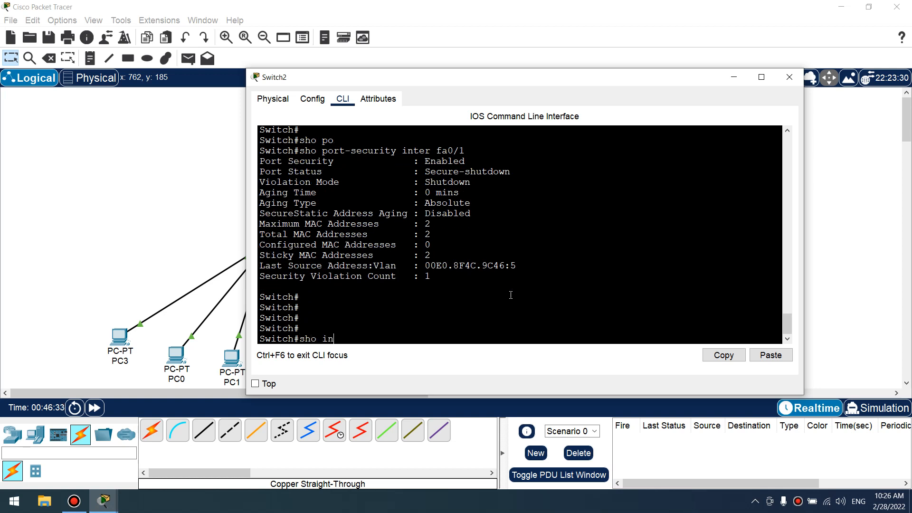
pyautogui.write('ter status')
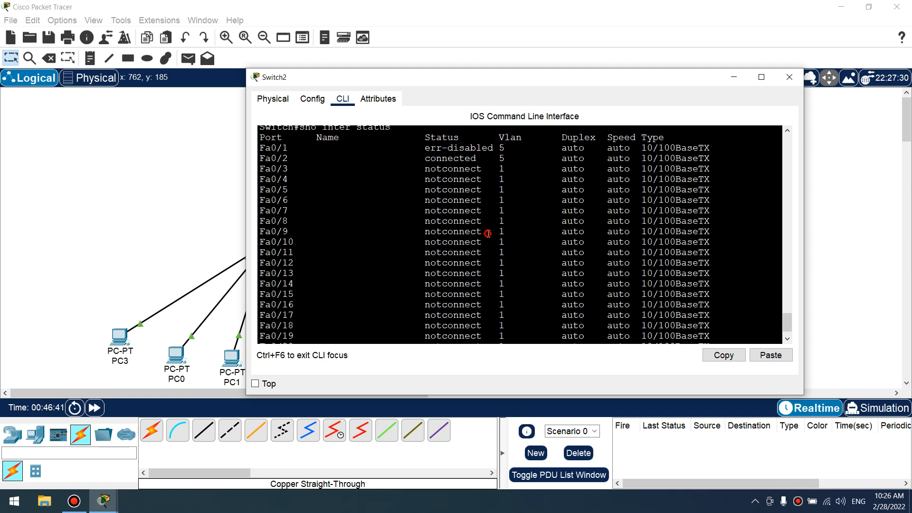
# Step: Enter configuration mode on interface fa0/1, then leave Switch2's console for the topology
pyautogui.write('conf')
pyautogui.write('in')
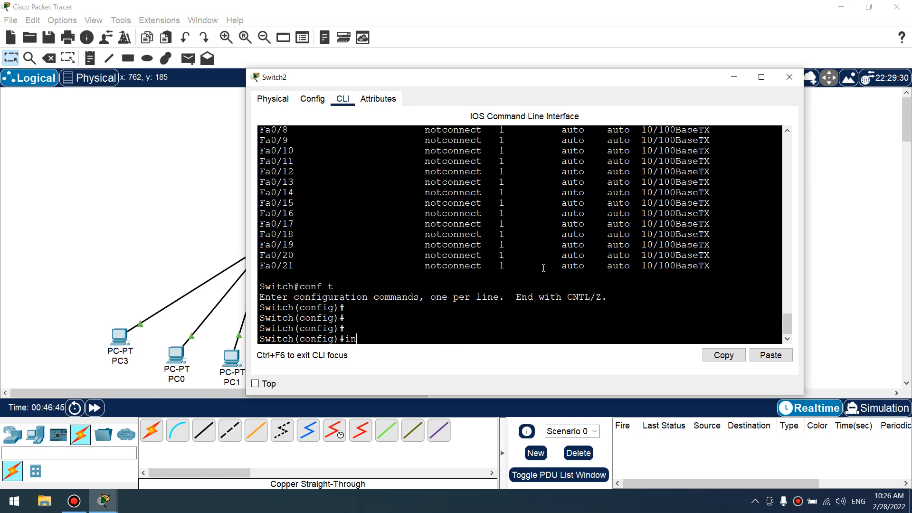
pyautogui.write('ter')
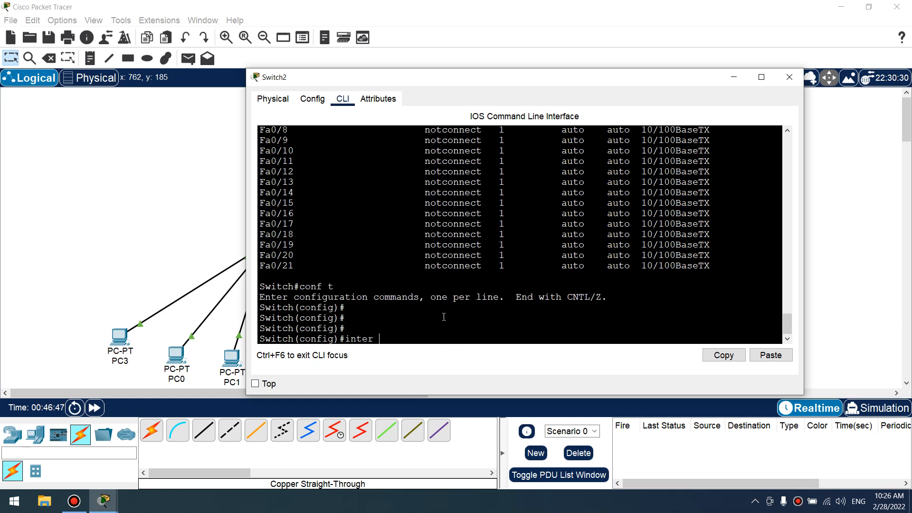
pyautogui.write('fa0/1')
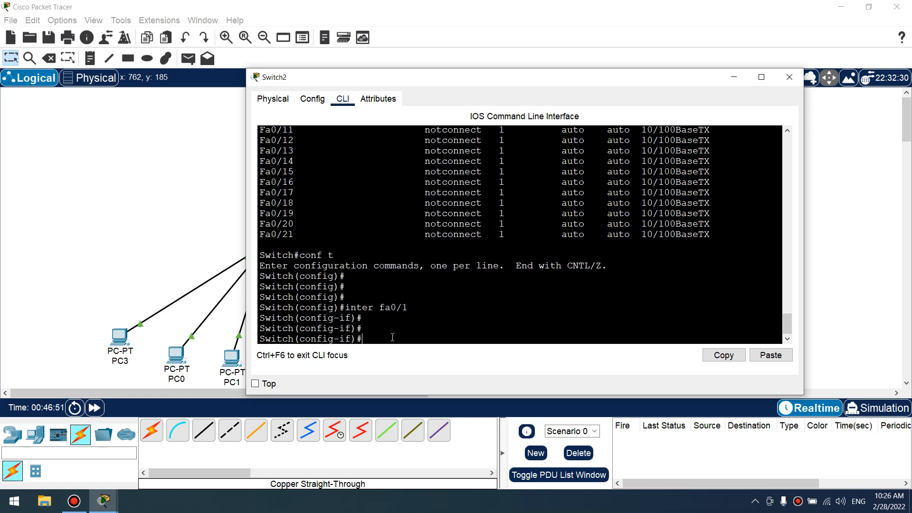
pyautogui.click(788, 77)
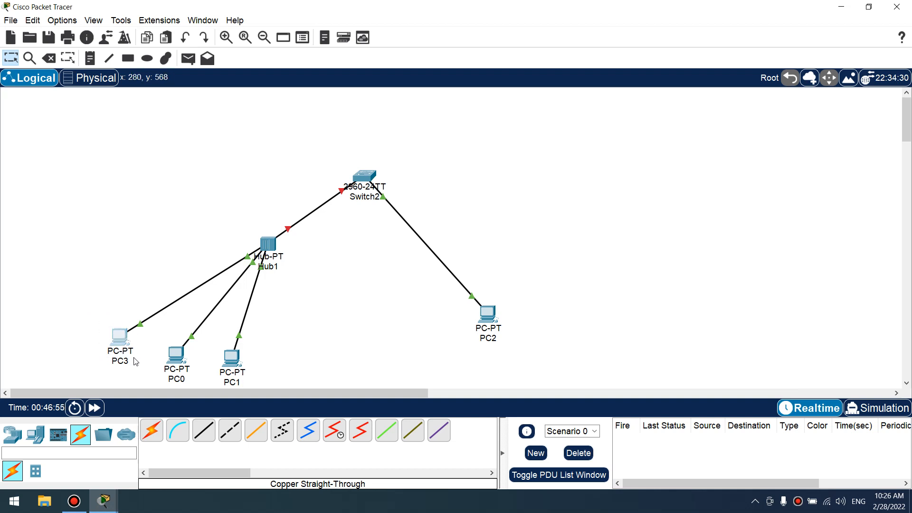
# Step: Delete PC3 from the topology and reopen Switch2's console at the fa0/1 prompt
pyautogui.click(49, 58)
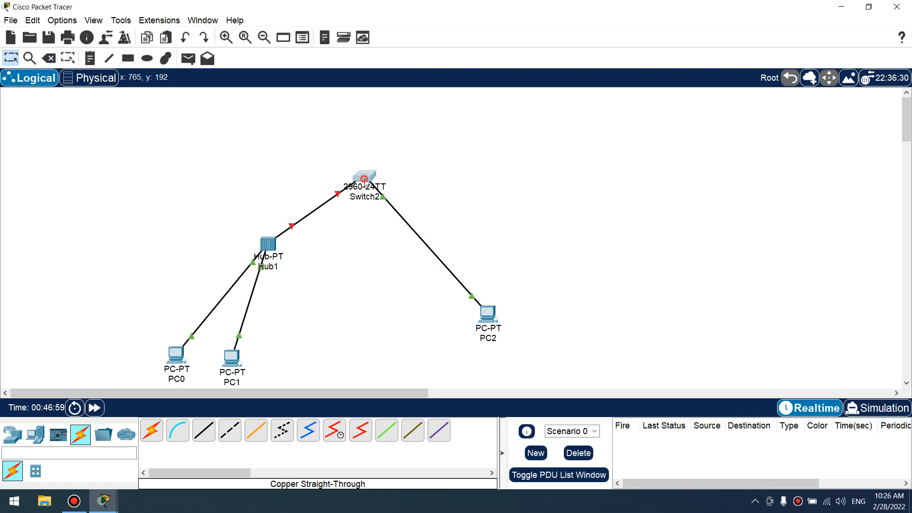
pyautogui.click(362, 177)
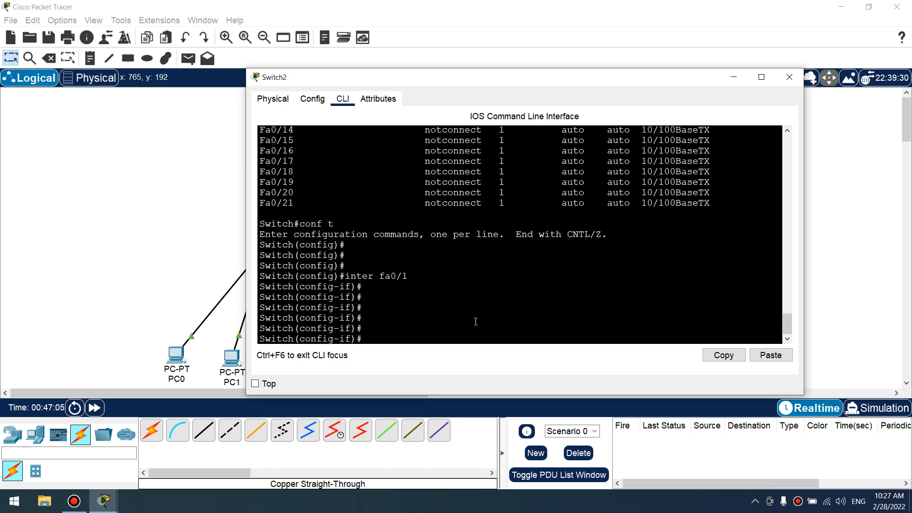
# Step: Issue no shutdown on Fa0/1, check its port-security, and mark the 'changed state to down' message before ending config
pyautogui.write('no shutdown')
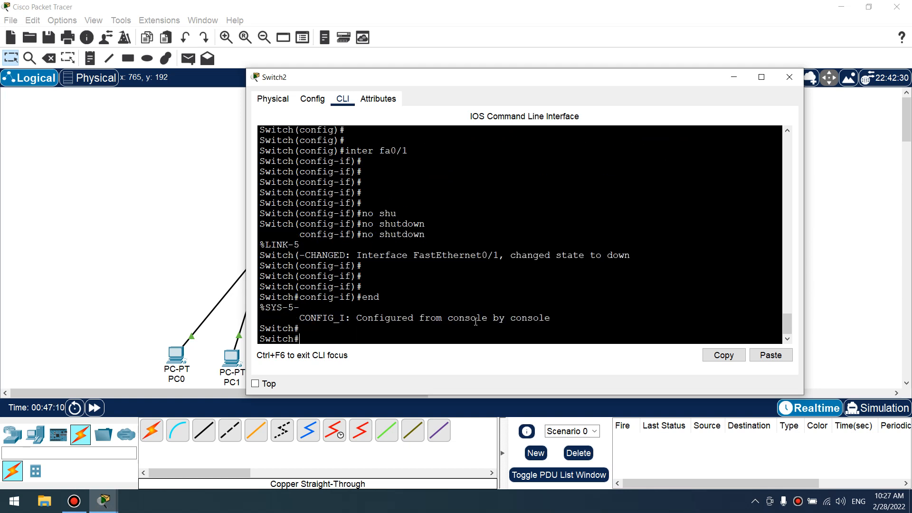
pyautogui.write('sho port-security inter fa0/1')
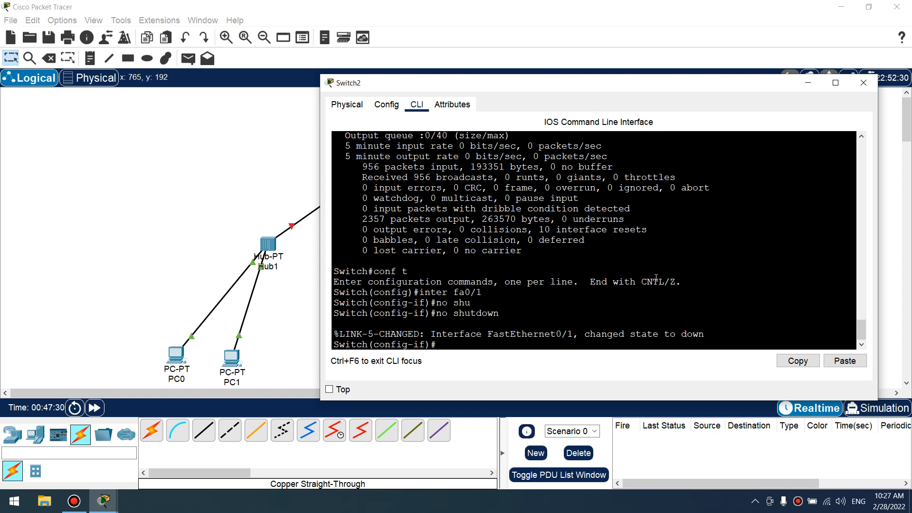
pyautogui.moveTo(620, 334); pyautogui.dragTo(704, 333)
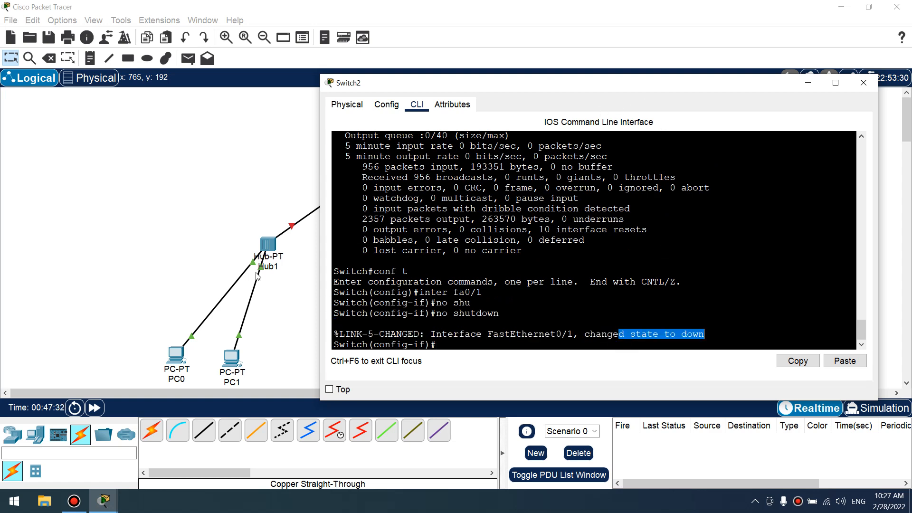
pyautogui.doubleClick(383, 176)
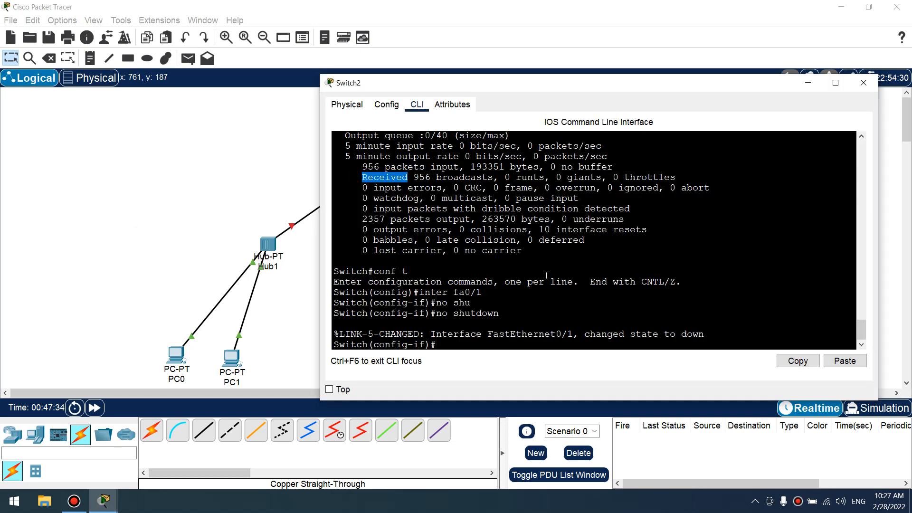
pyautogui.write('end')
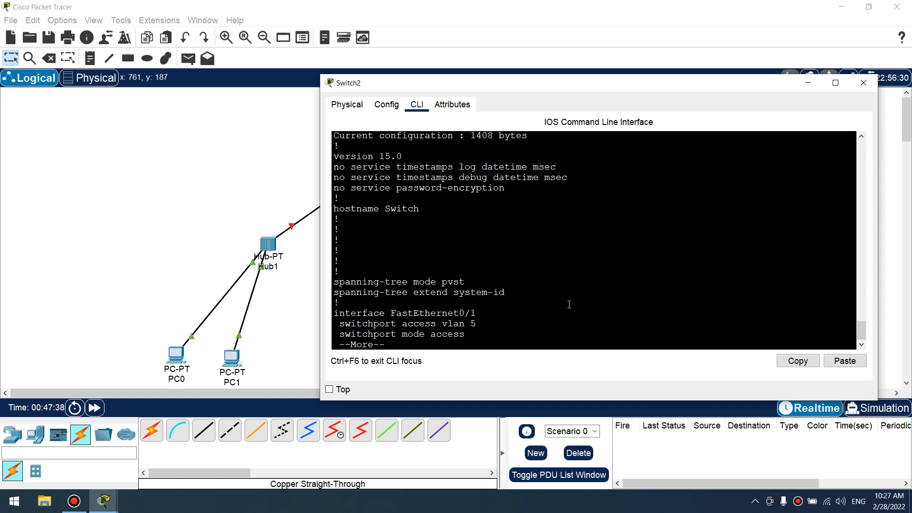
# Step: Page through the running config showing Fa0/1's sticky MACs, then run show interfaces status
pyautogui.press('space')
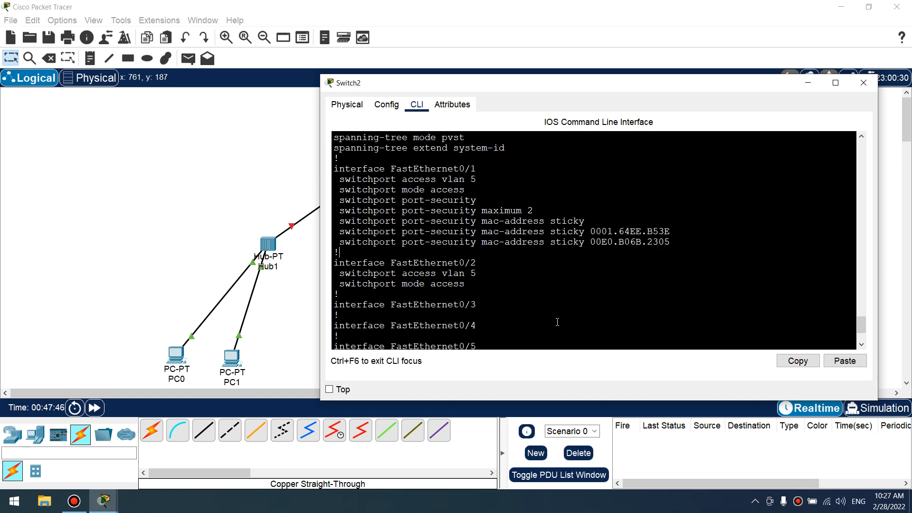
pyautogui.scroll(-3)
pyautogui.write('s')
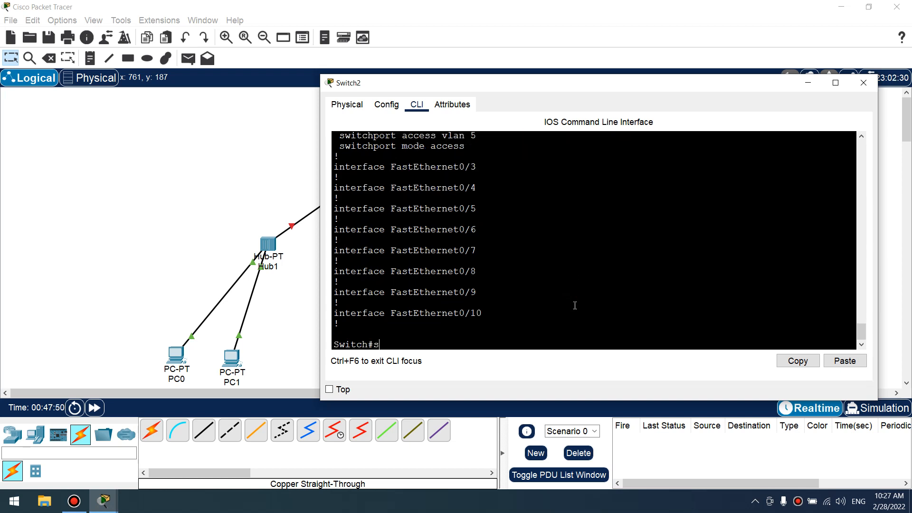
pyautogui.write('ho inter status')
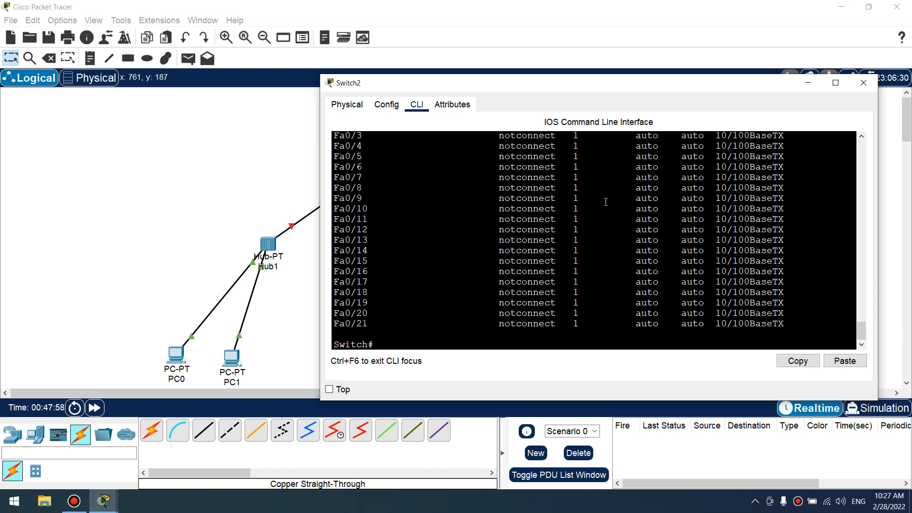
# Step: From conf t on interface fa0/1, issue shutdown then no shutdown so the link and line protocol come up
pyautogui.write('conf t')
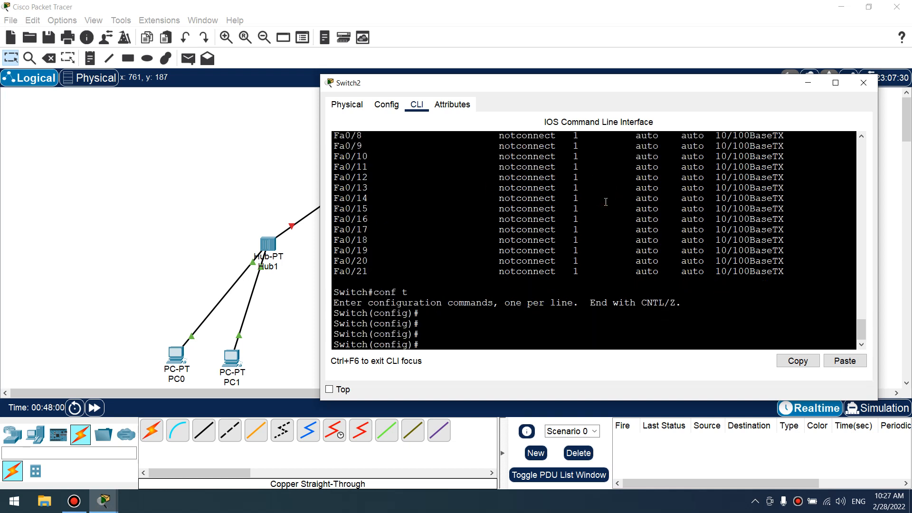
pyautogui.write('inter fa0/1')
pyautogui.write('shutdow')
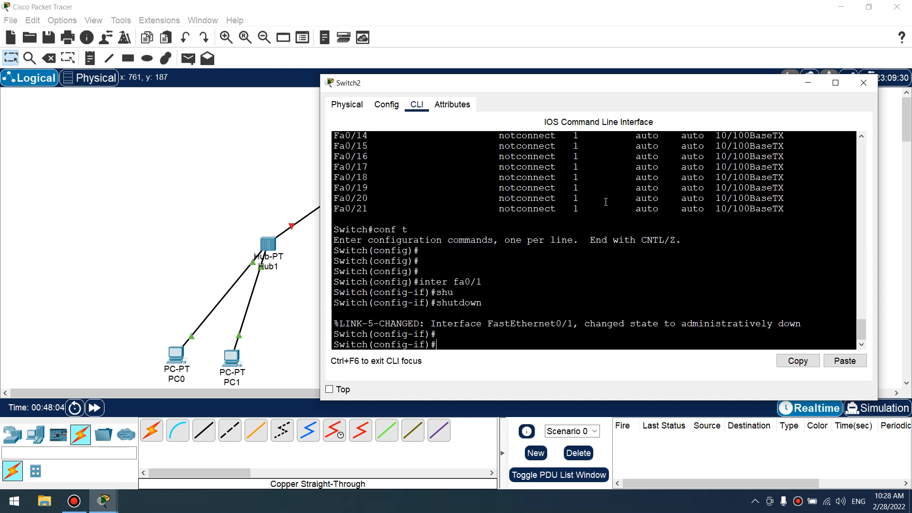
pyautogui.write('no shutdown')
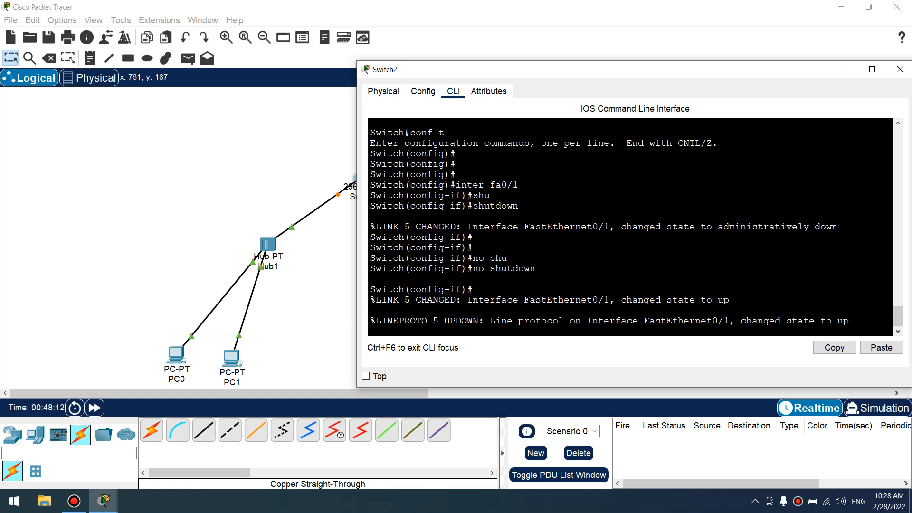
pyautogui.moveTo(551, 79)
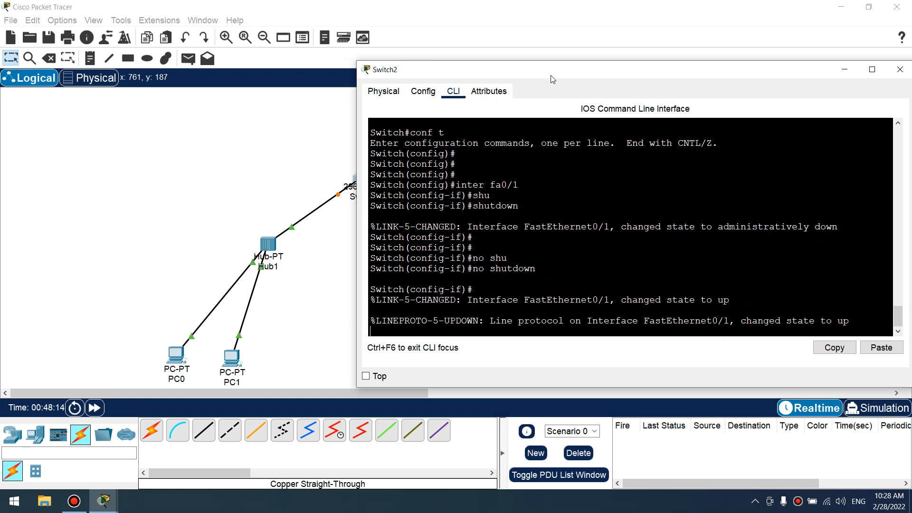